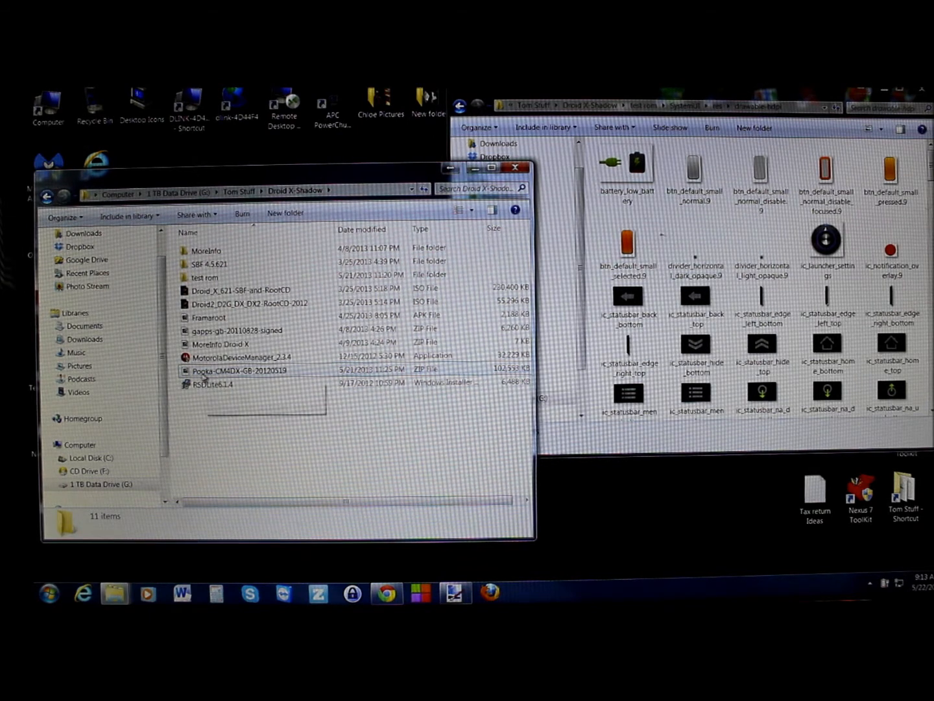
mouse_move(240, 370)
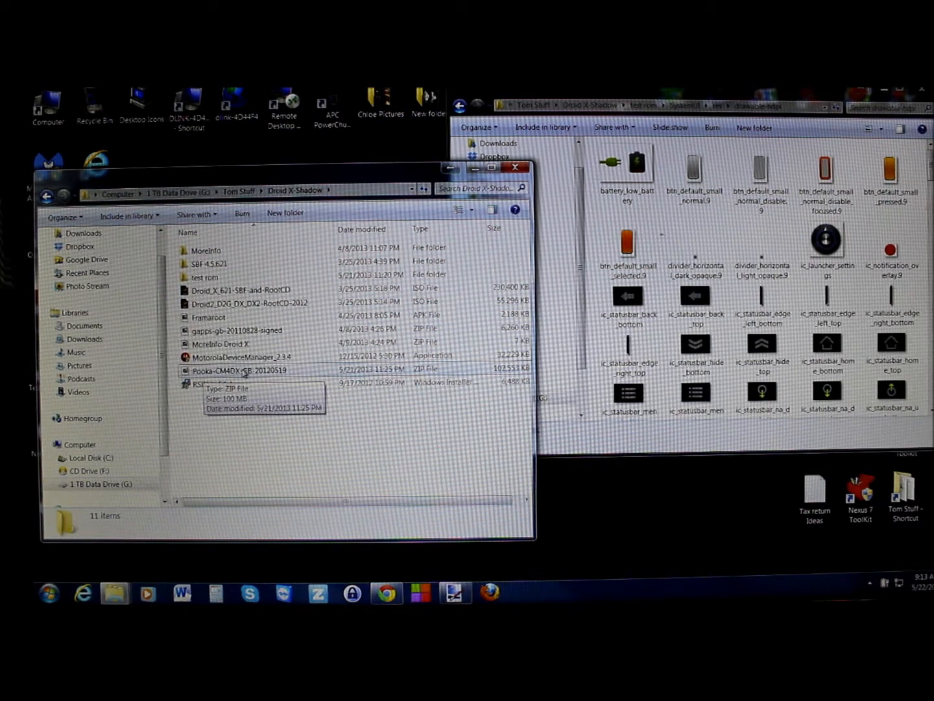
Open the Pooka ROM zip in 7-Zip File Manager and start extracting, editing the destination path.
right_click(238, 370)
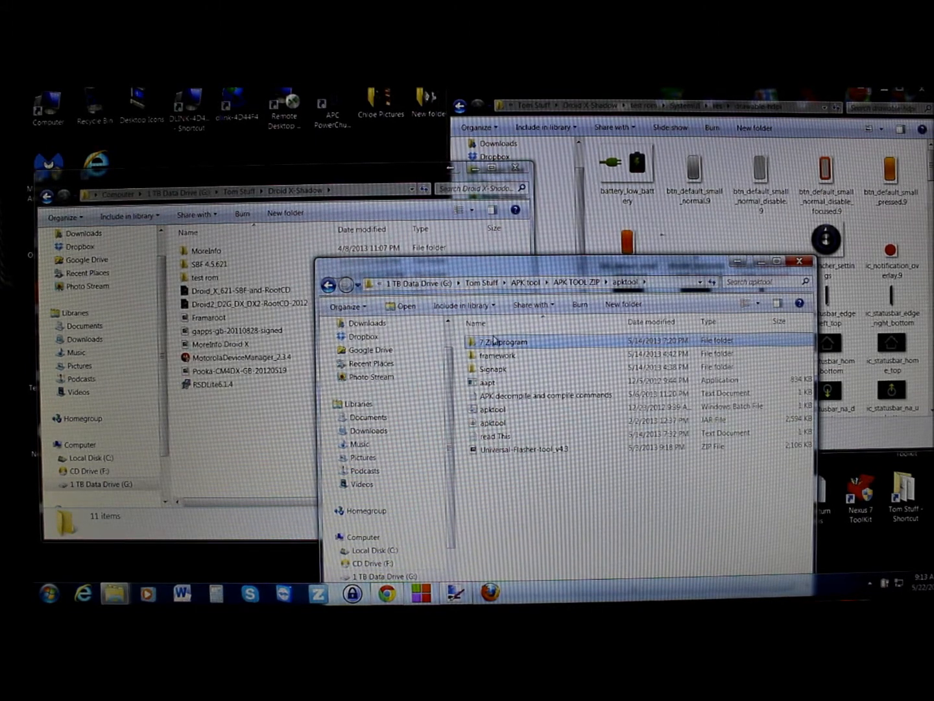
double_click(503, 340)
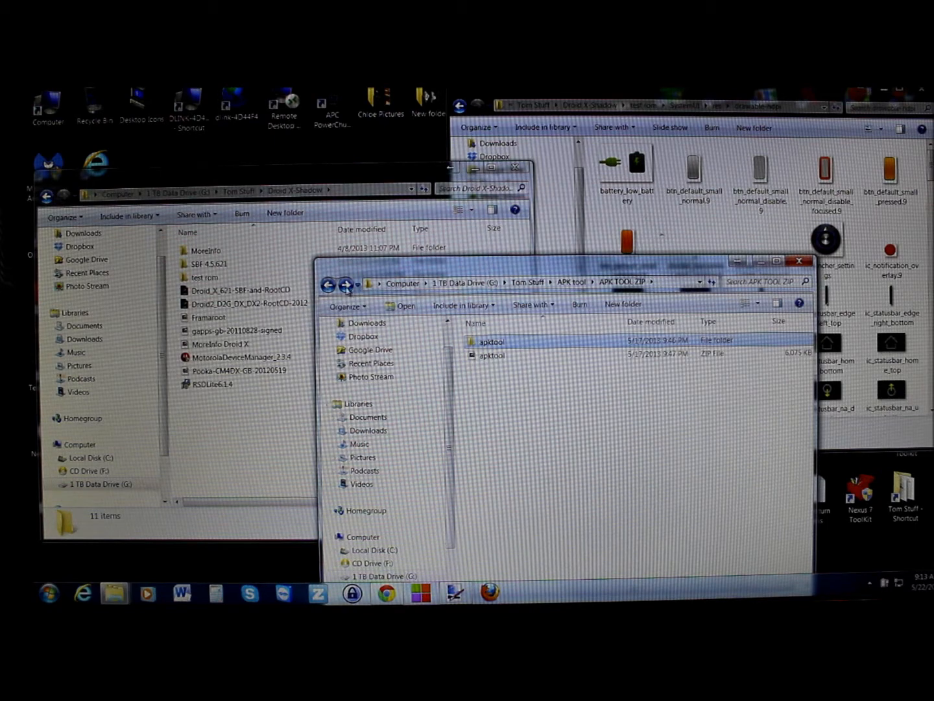
click(799, 260)
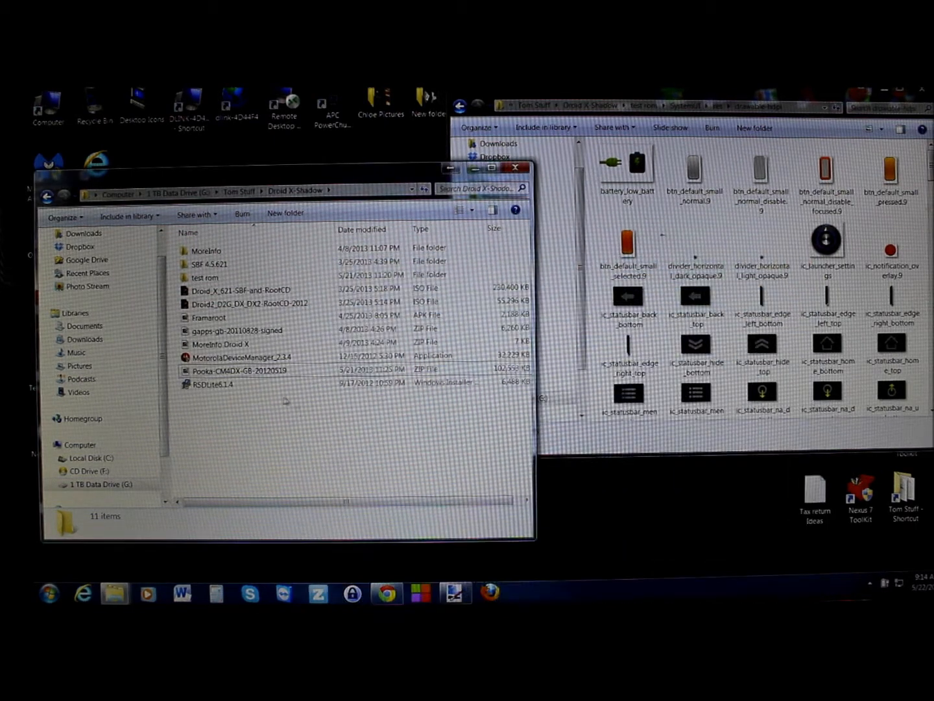
click(240, 370)
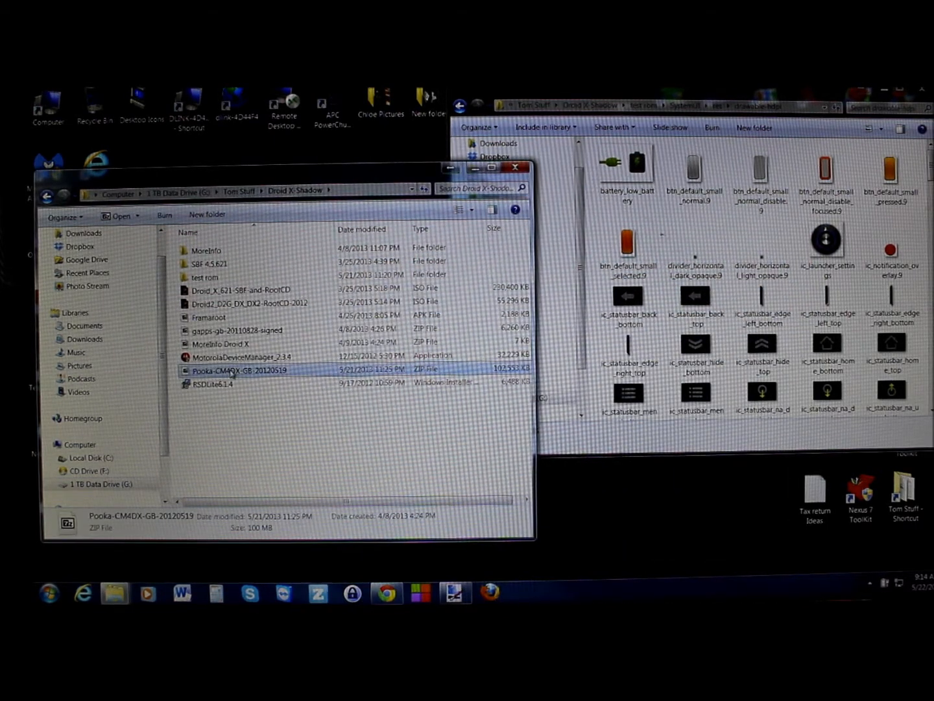
right_click(239, 370)
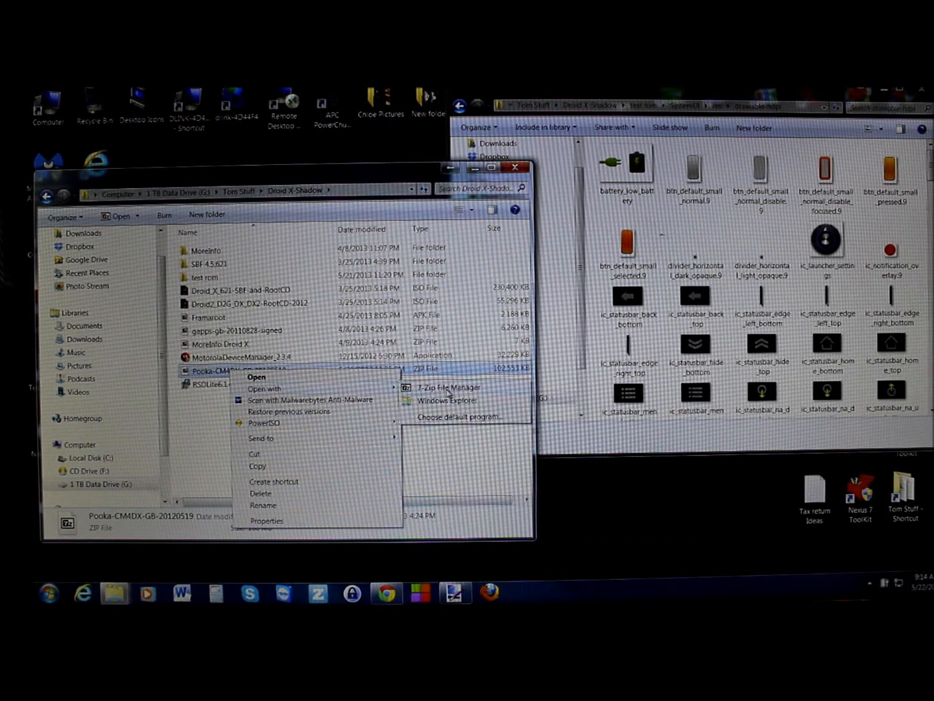
click(447, 387)
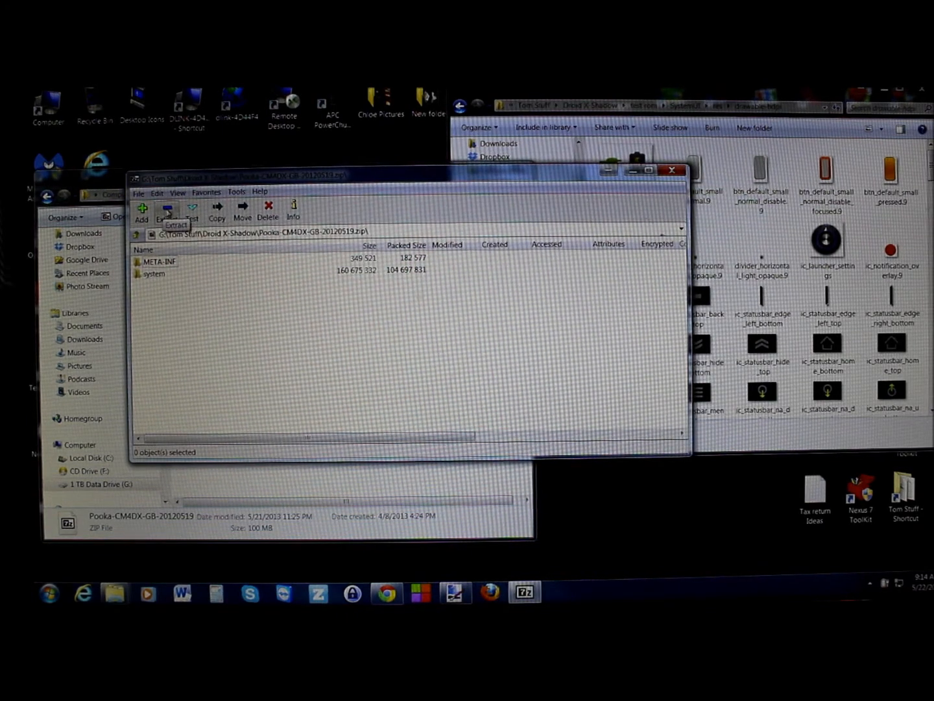
click(217, 210)
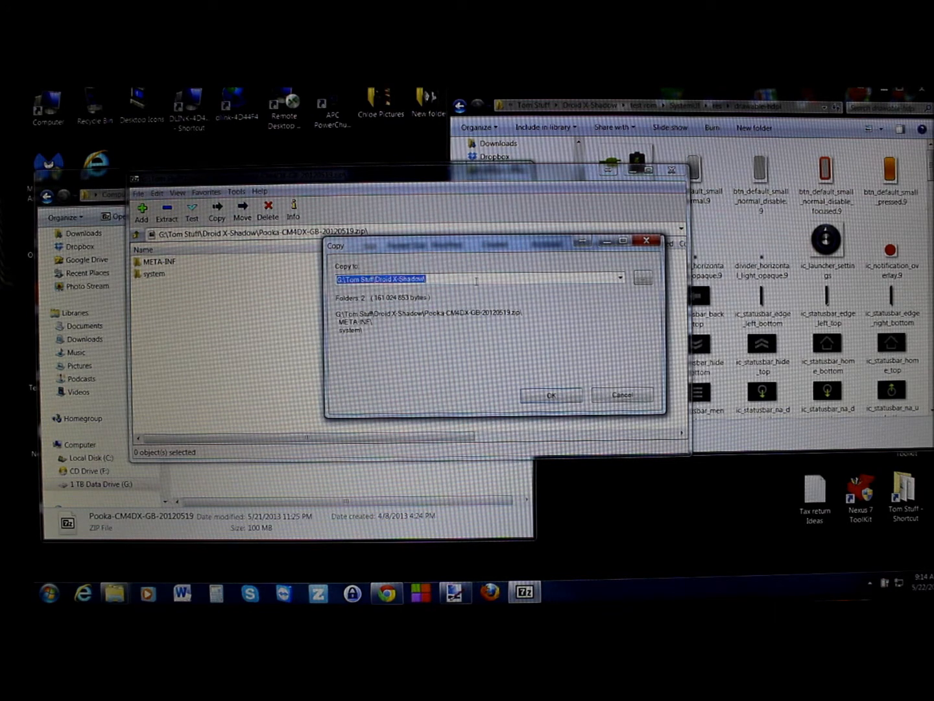
click(477, 278)
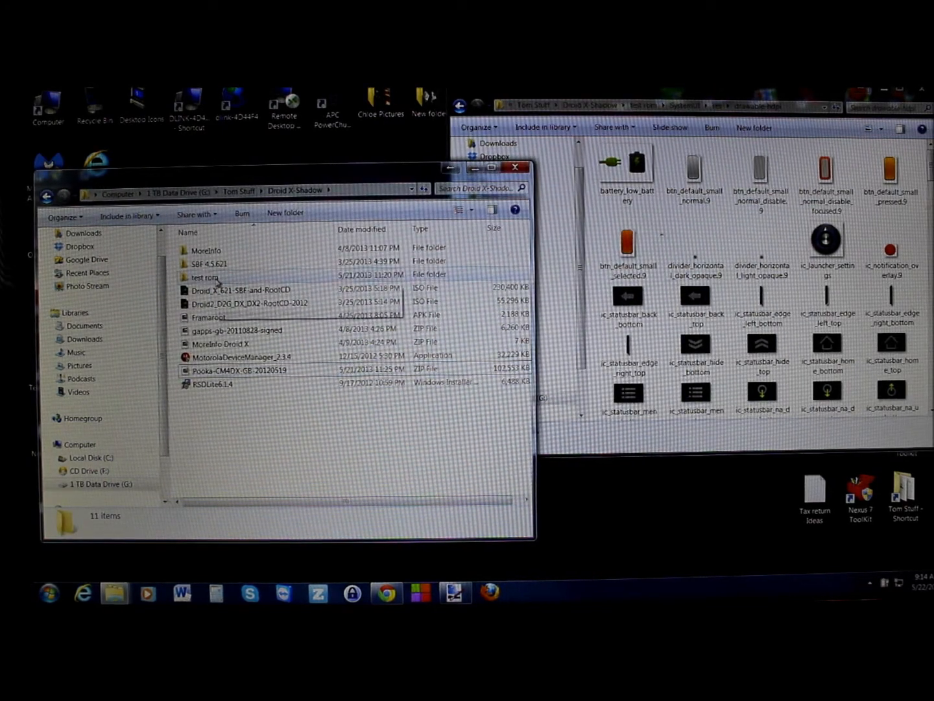
Browse into test rom > system > app and select SystemUI.apk.
double_click(205, 277)
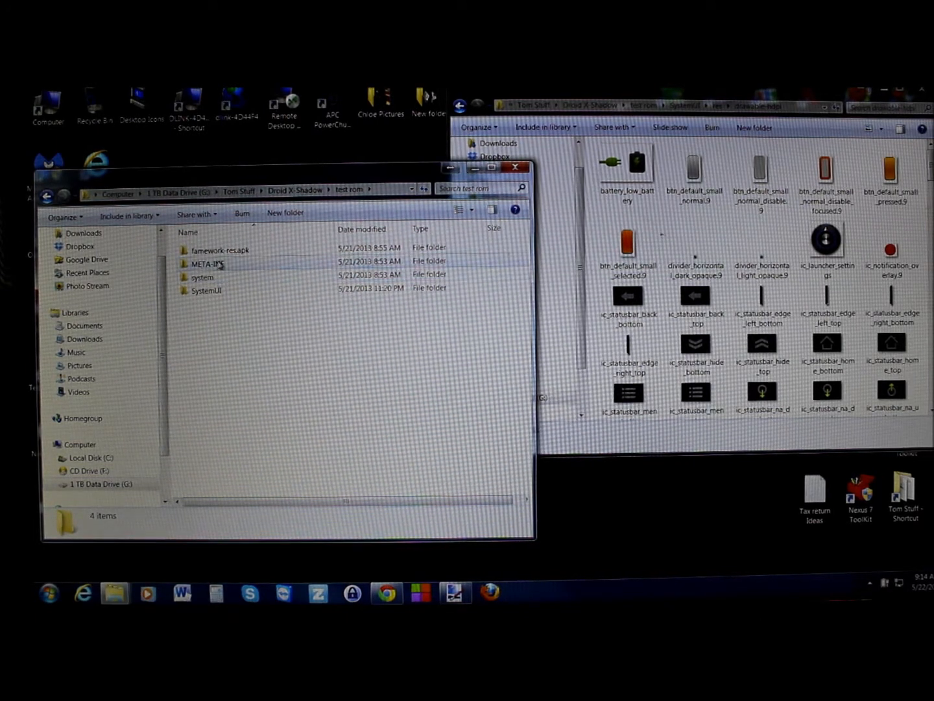
mouse_move(224, 267)
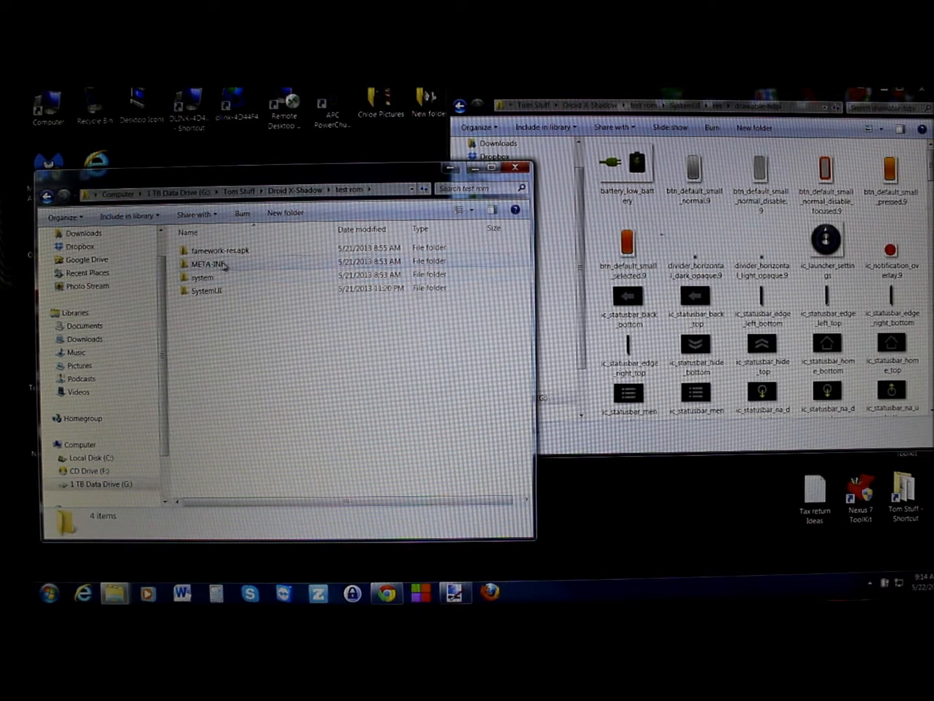
double_click(202, 277)
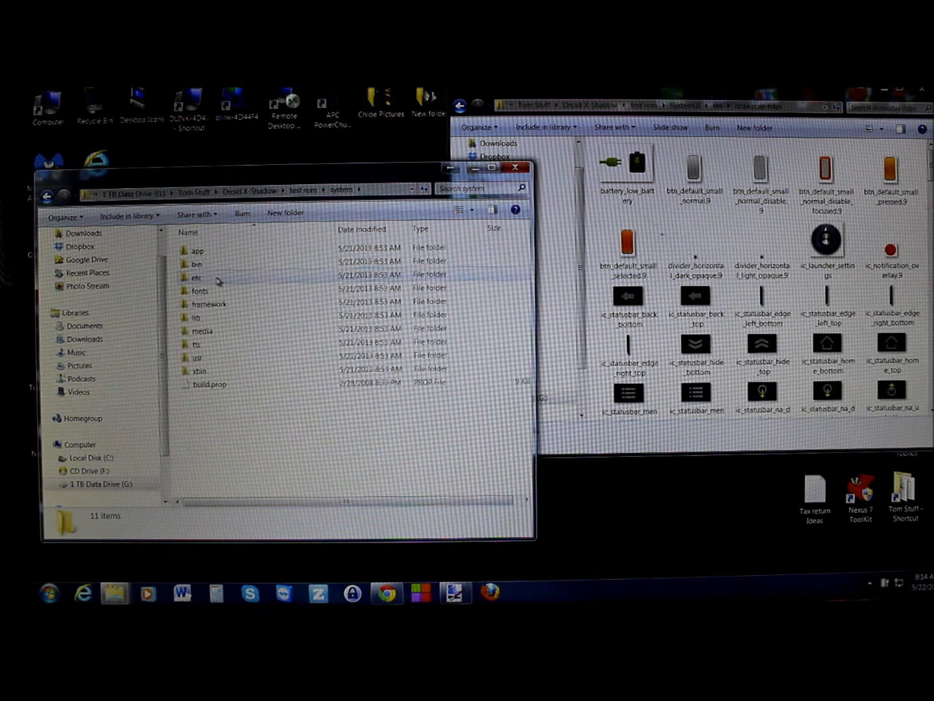
double_click(197, 250)
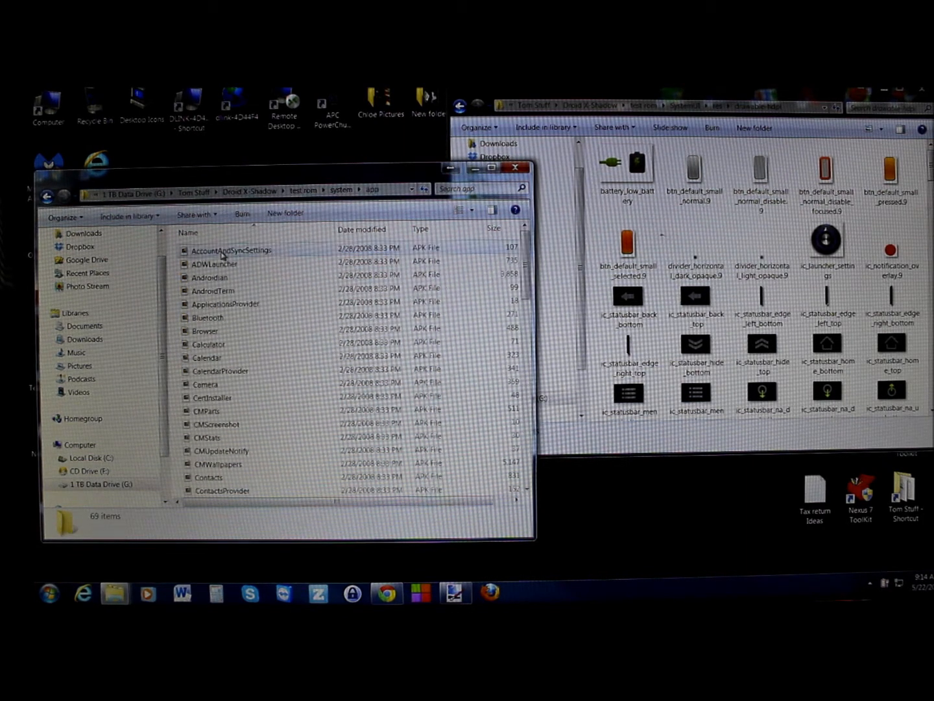
scroll(down, 3)
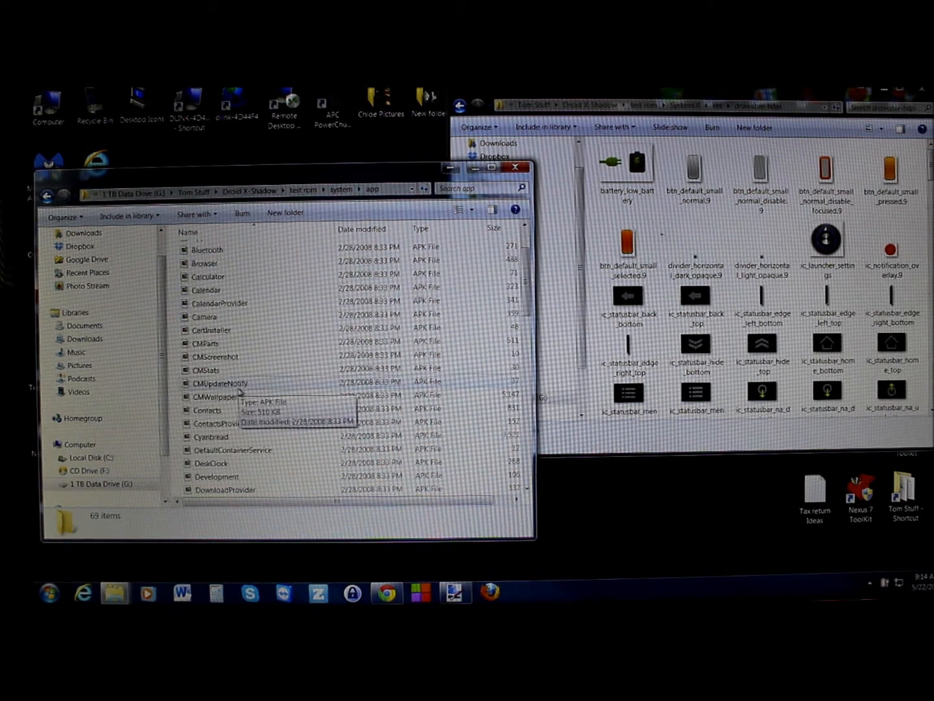
scroll(down, 3)
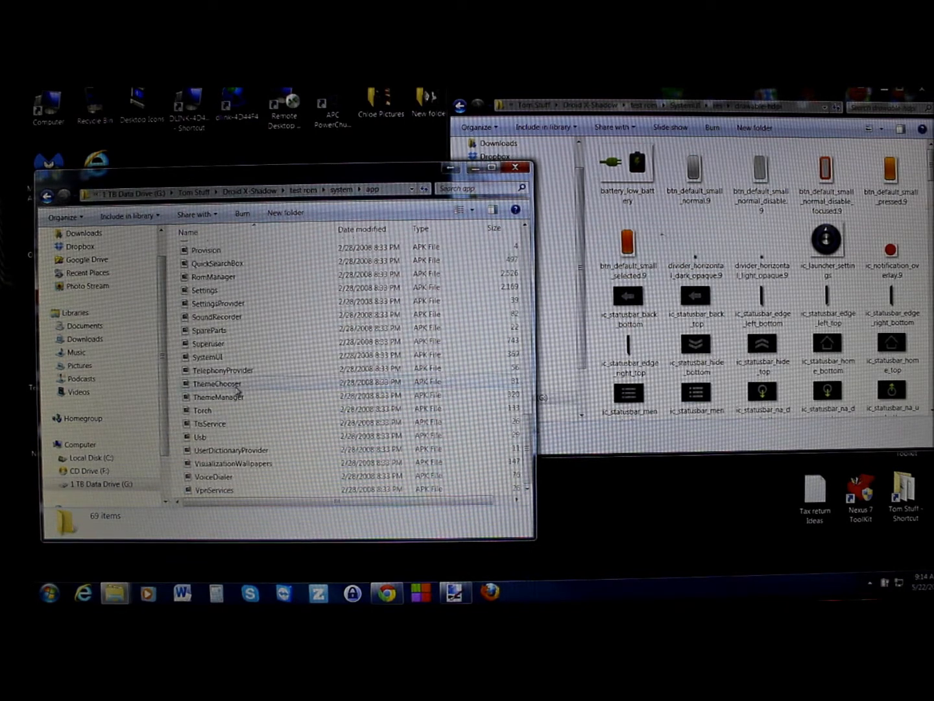
click(207, 356)
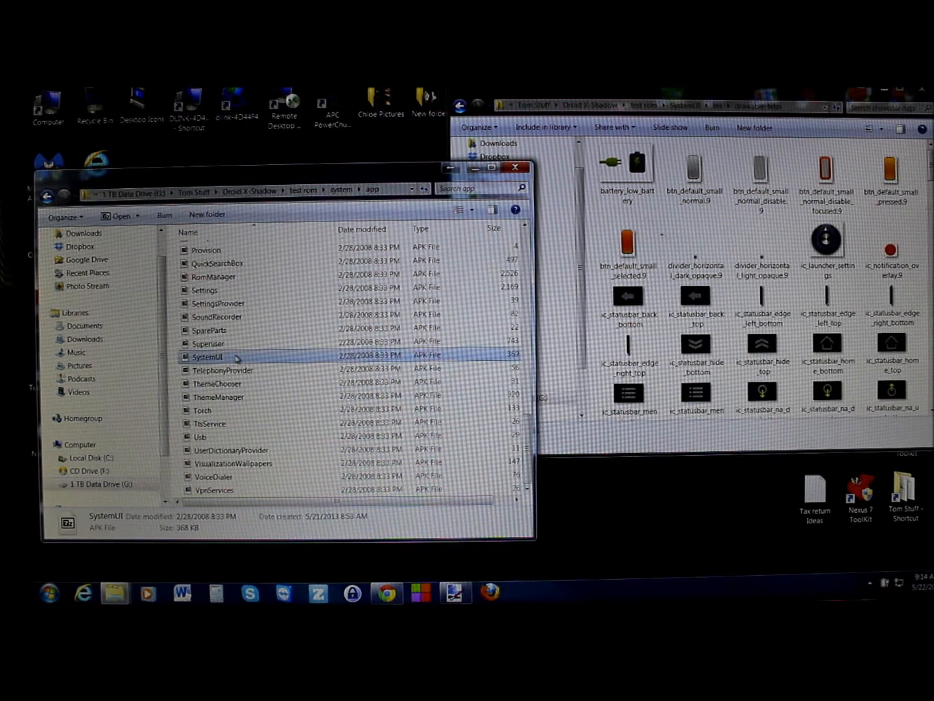
Open SystemUI.apk in 7-Zip, start extracting its contents, then cancel the Copy dialog.
right_click(208, 357)
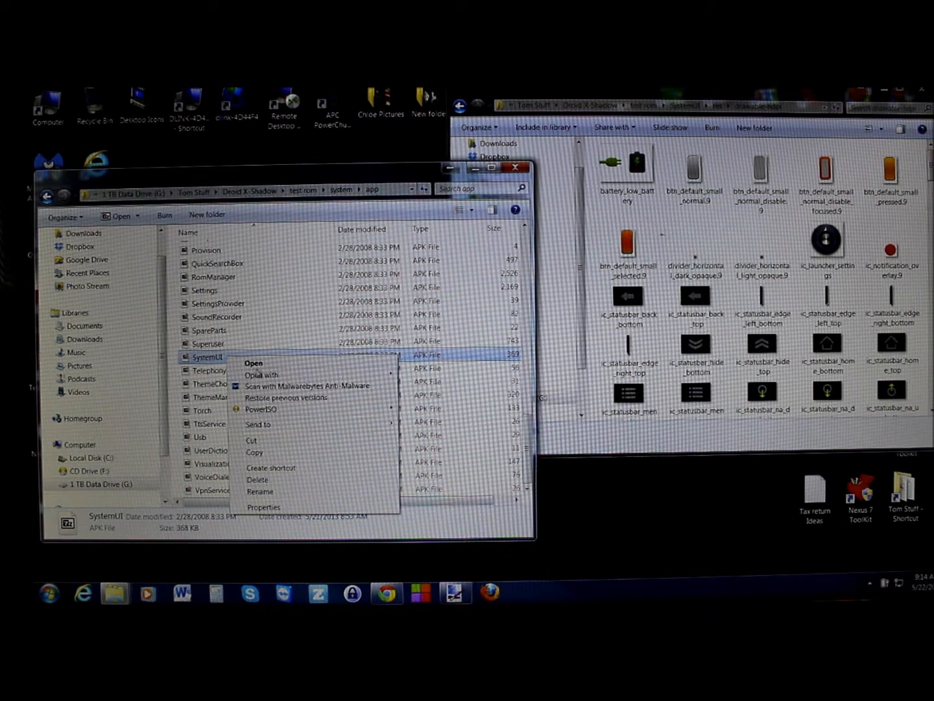
click(253, 363)
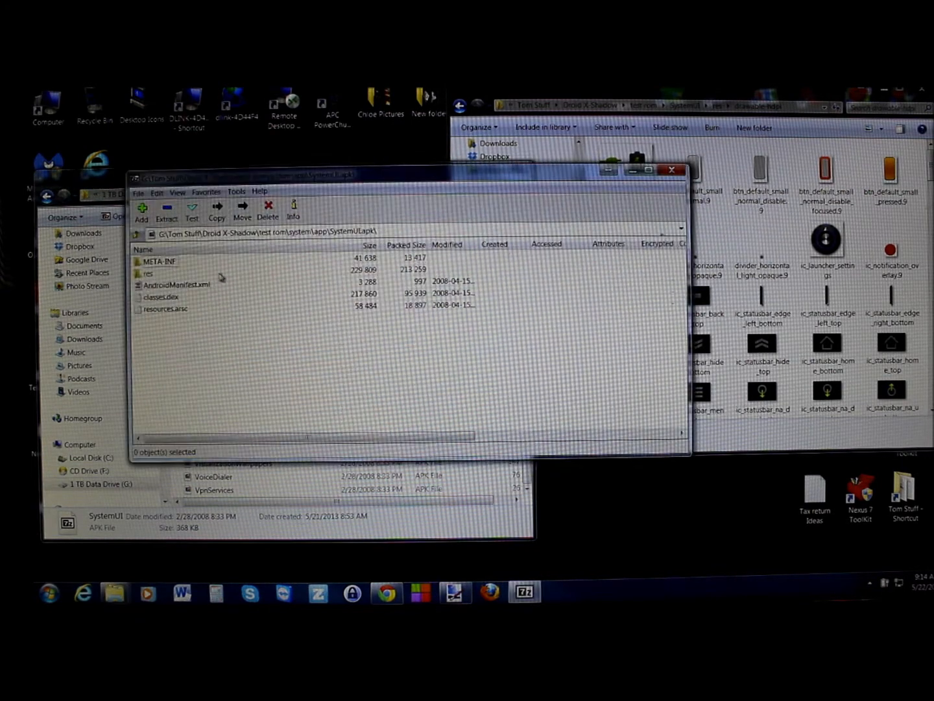
click(217, 211)
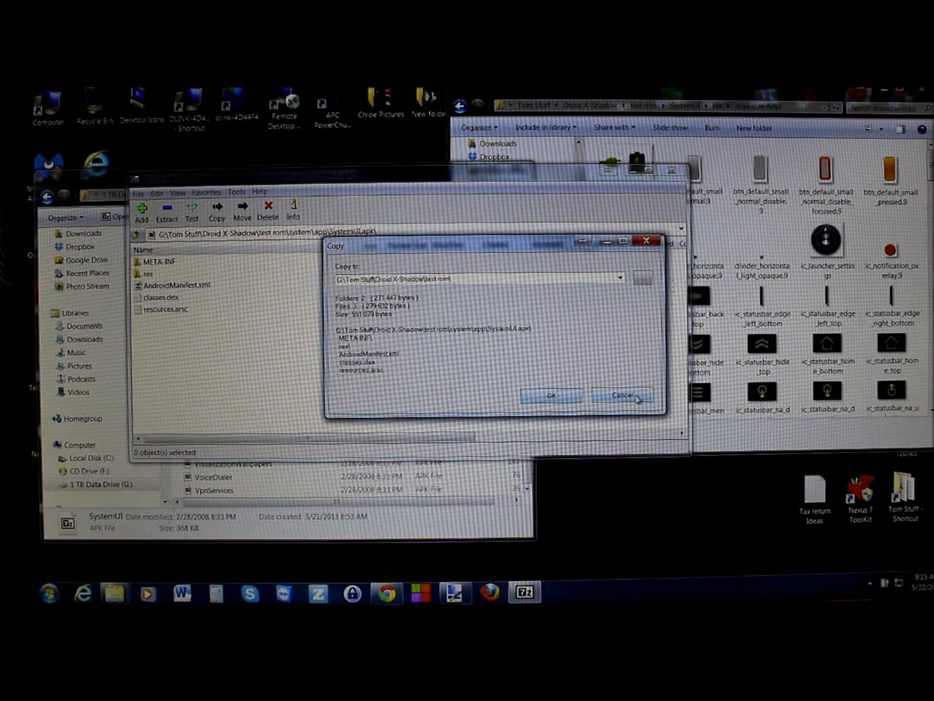
click(622, 395)
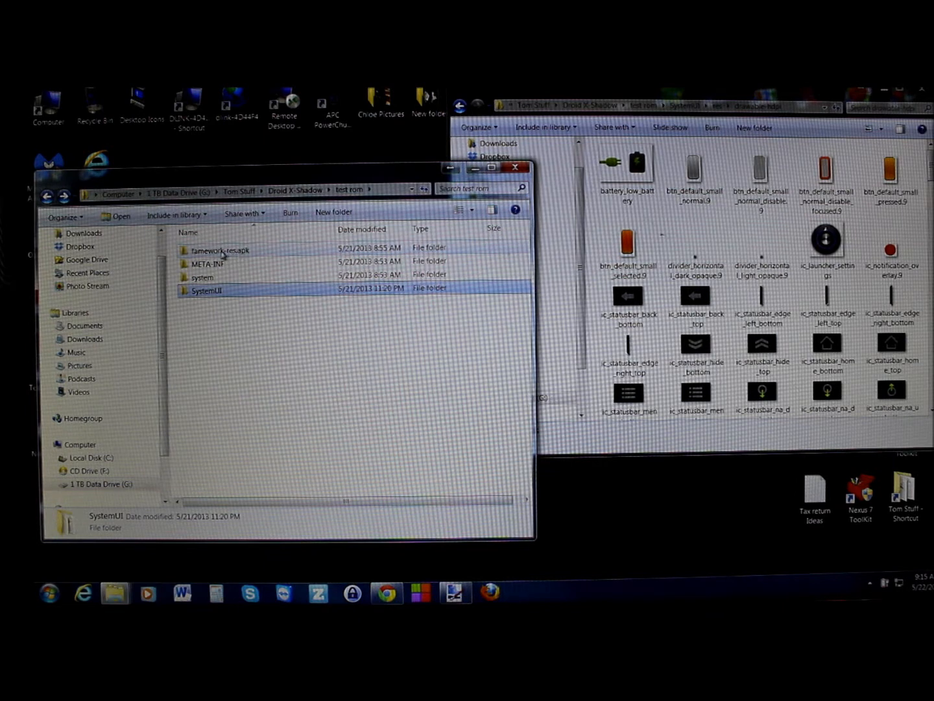
double_click(203, 277)
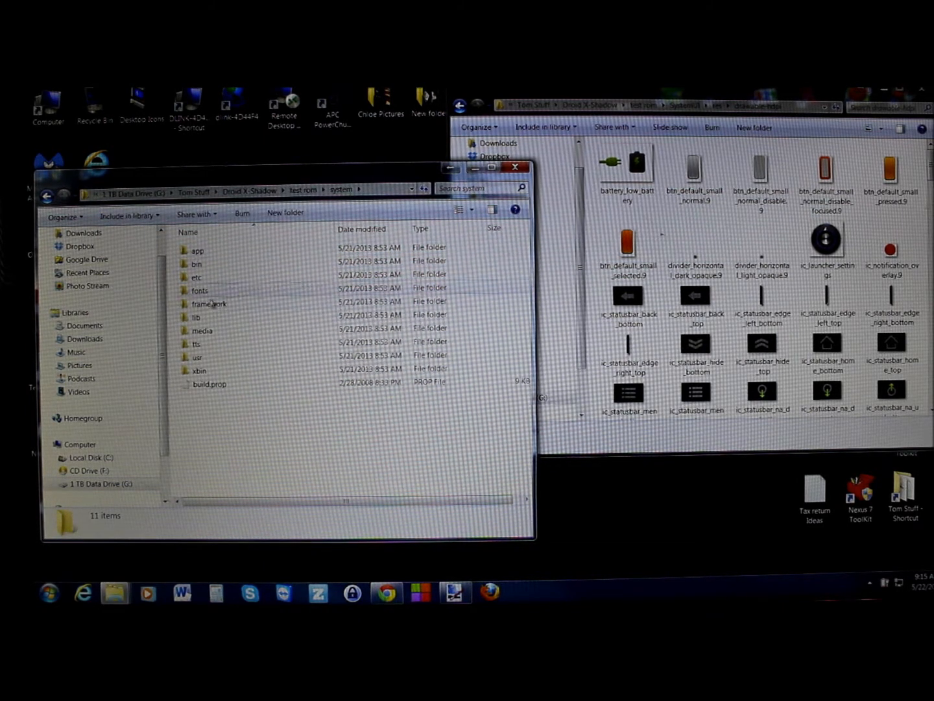
double_click(209, 304)
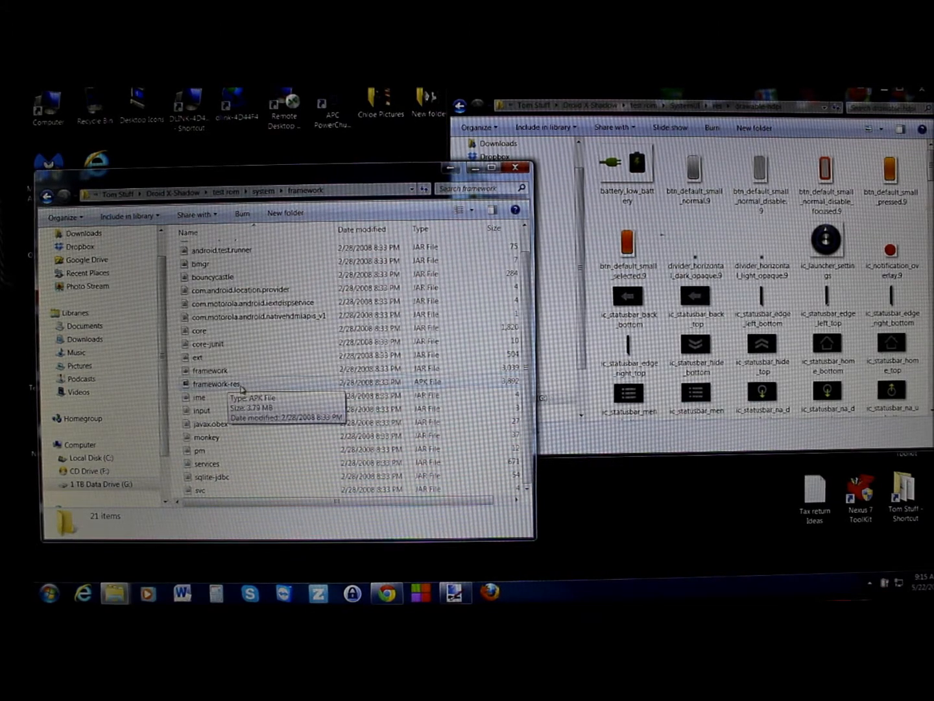
double_click(217, 383)
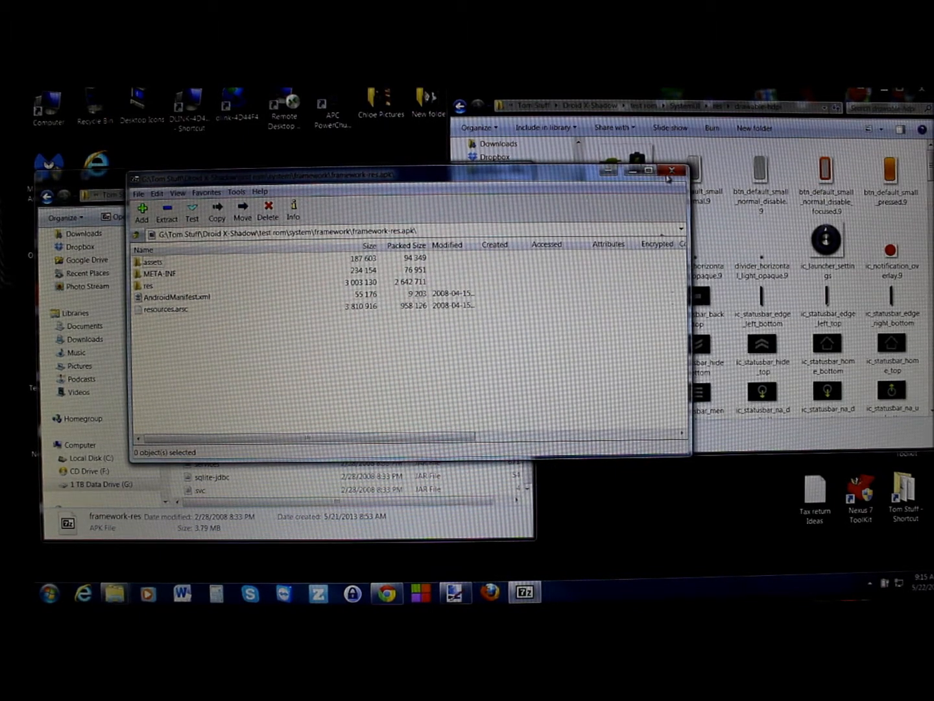
click(673, 170)
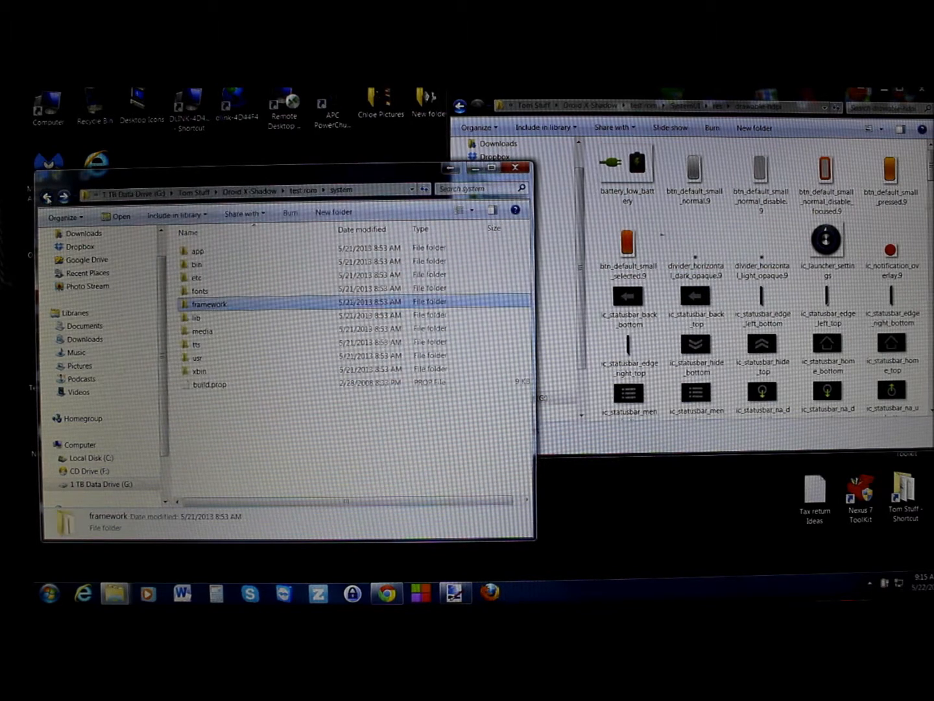
click(47, 197)
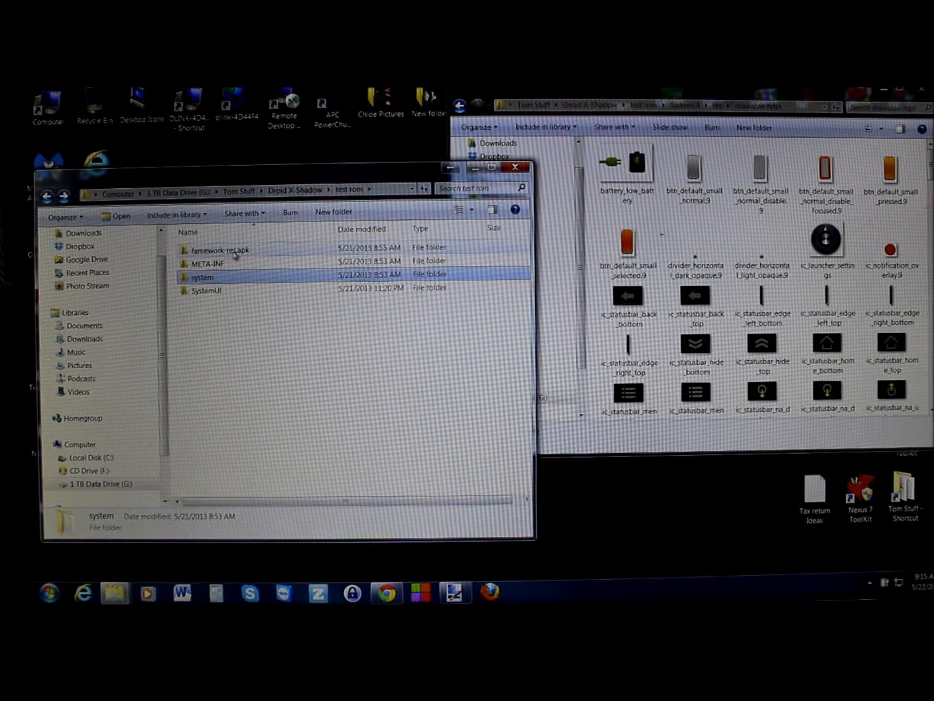
mouse_move(207, 290)
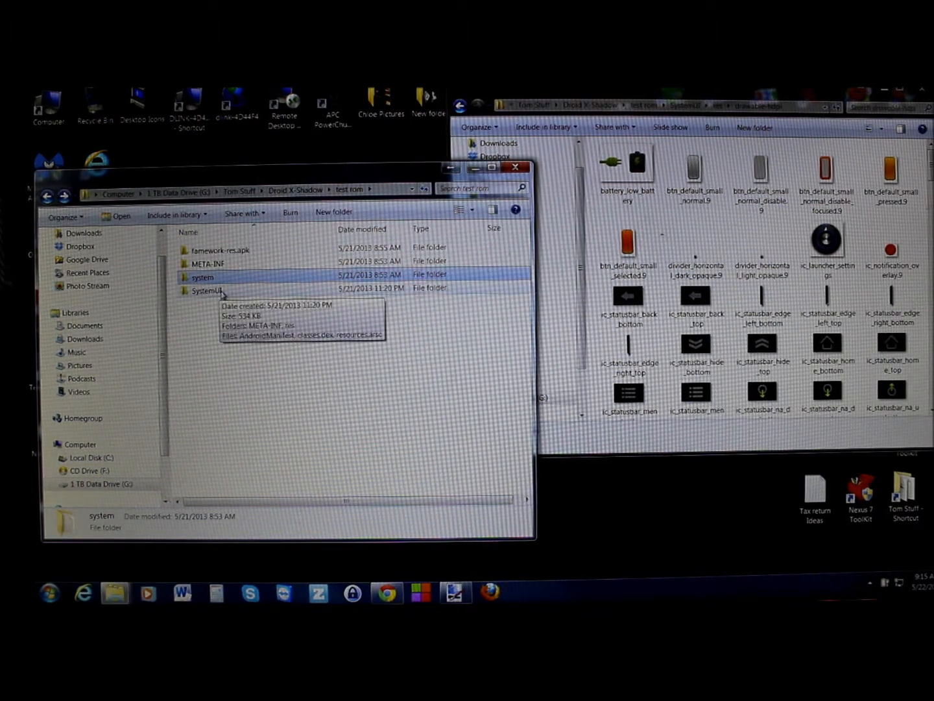
Browse the extracted SystemUI folder's res/drawable-hdpi icon images.
double_click(208, 290)
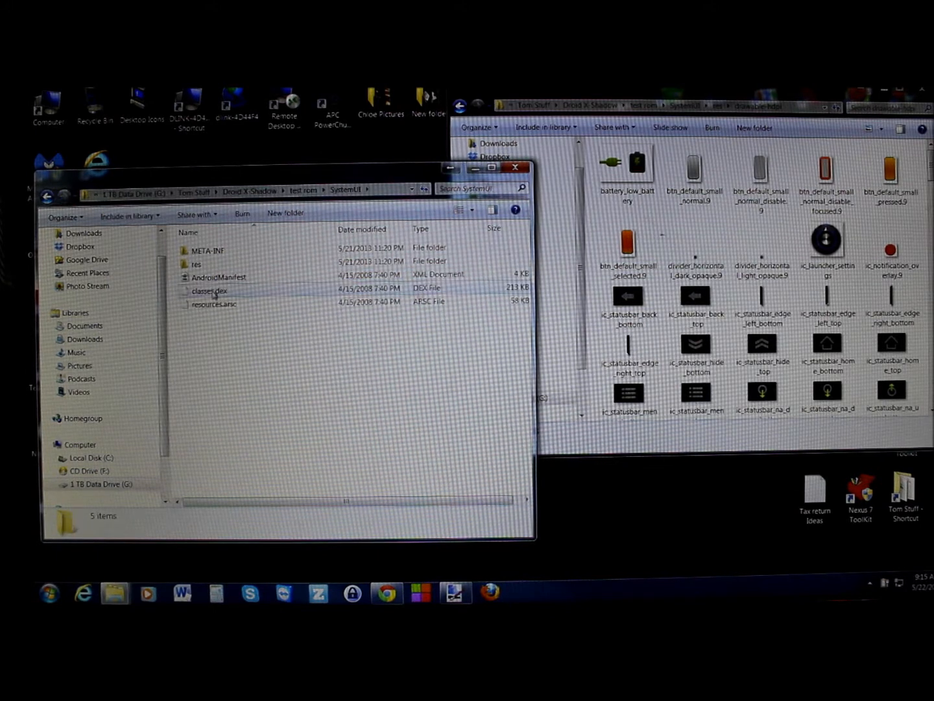
double_click(197, 260)
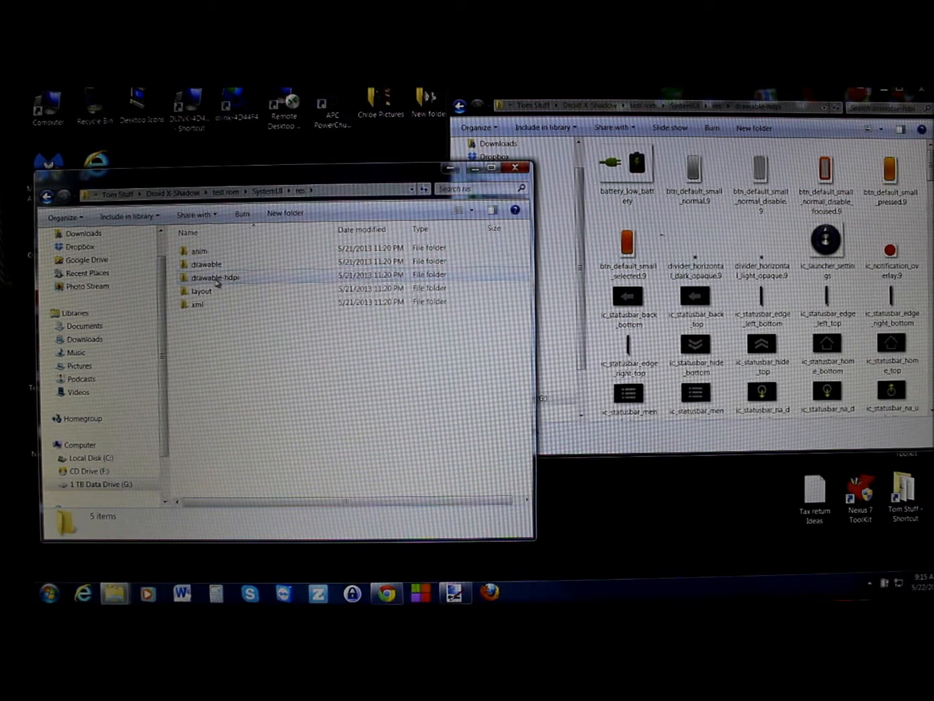
double_click(214, 277)
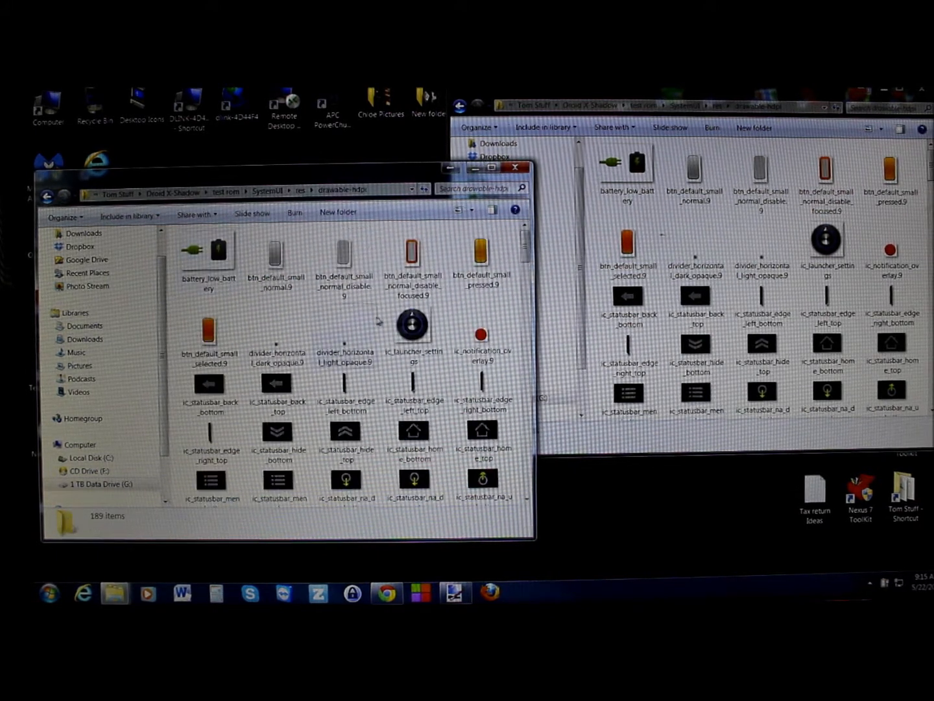
scroll(down, 3)
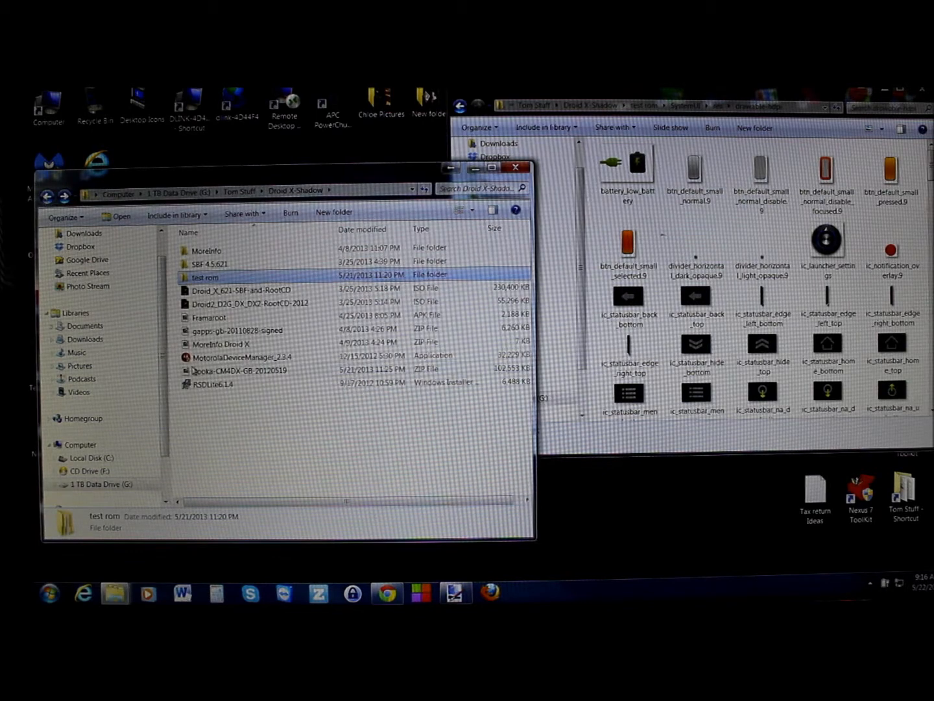
Back in Droid X-Shadow, select Pooka-CM4DX-GB-20120519 and show its open-with options.
click(241, 370)
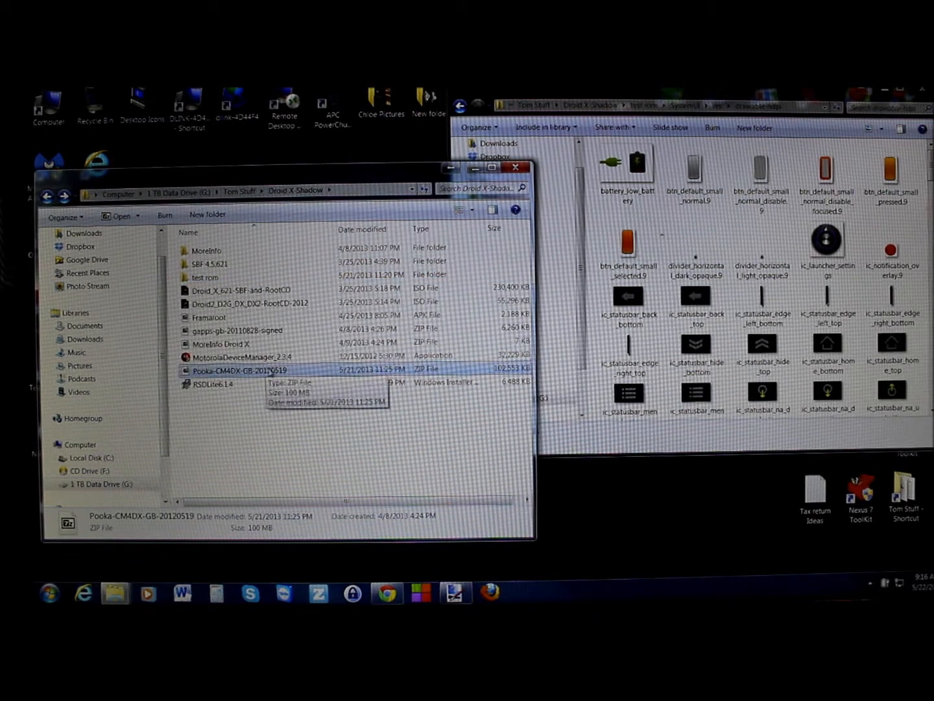
double_click(242, 370)
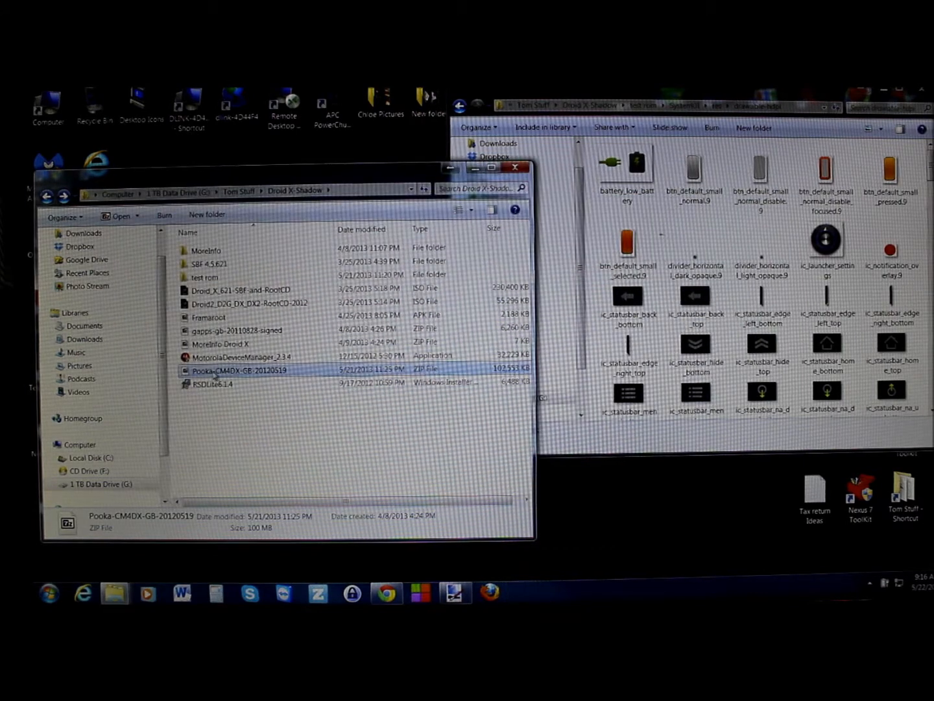
right_click(239, 370)
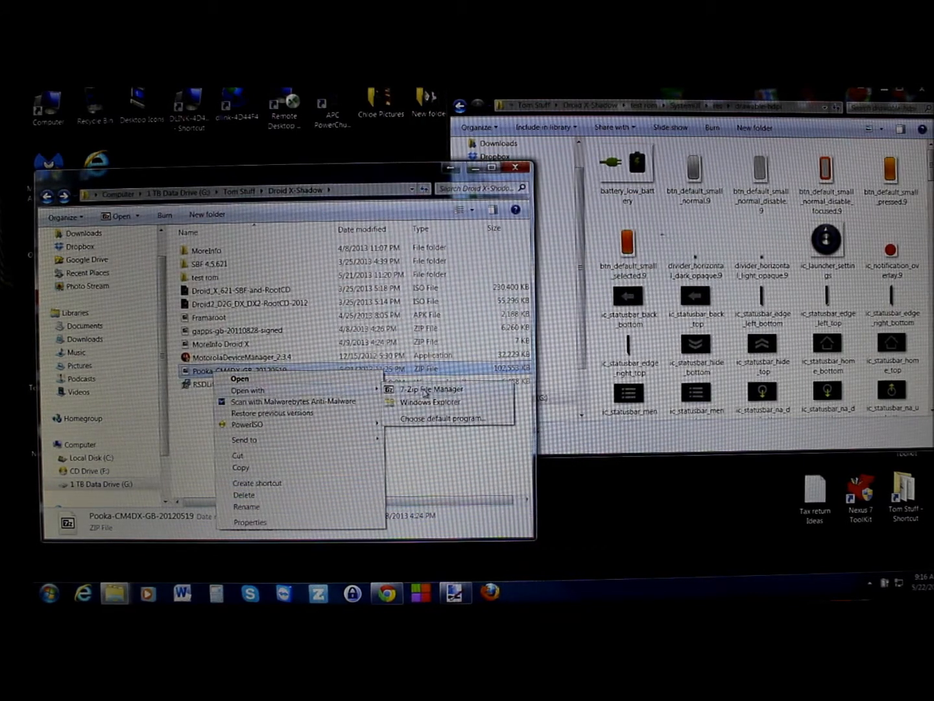
Open the Pooka zip in 7-Zip and go to system/app/SystemUI.apk/res/drawable-hdpi.
click(432, 389)
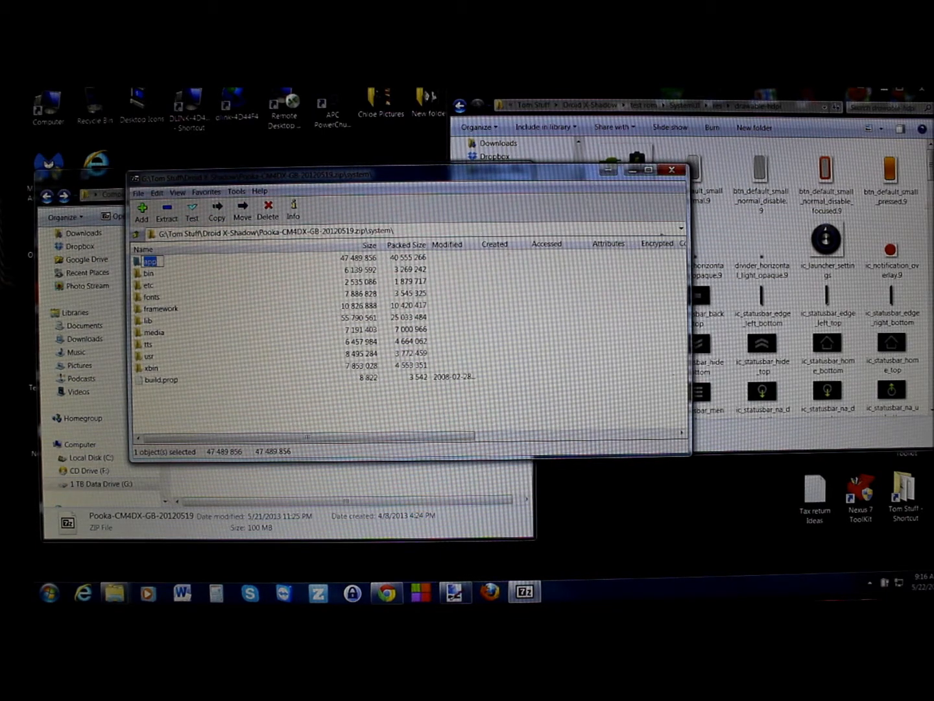
double_click(150, 261)
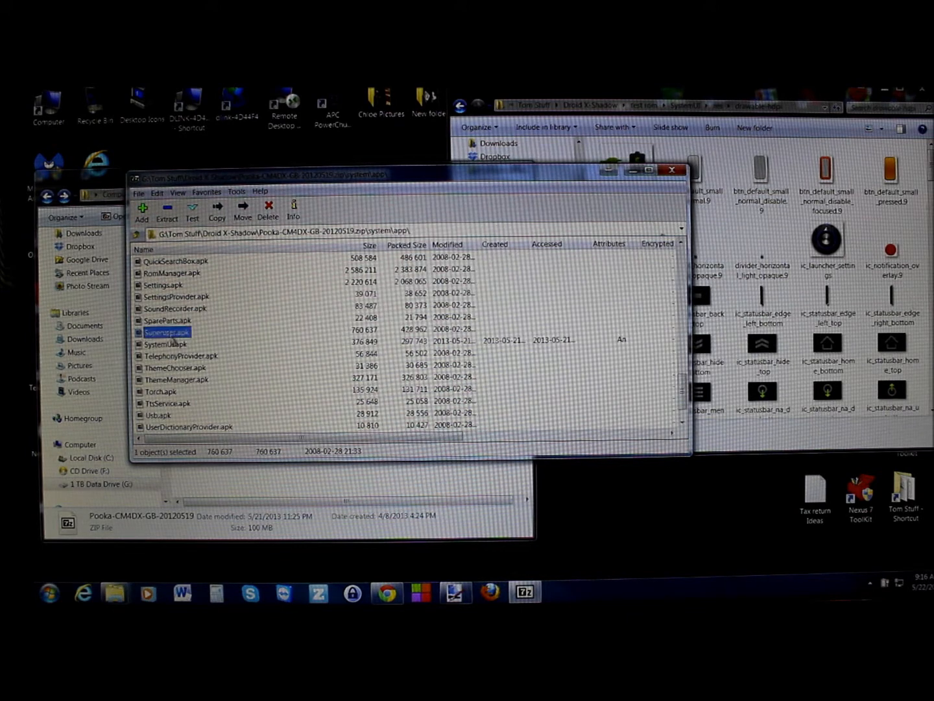
right_click(165, 343)
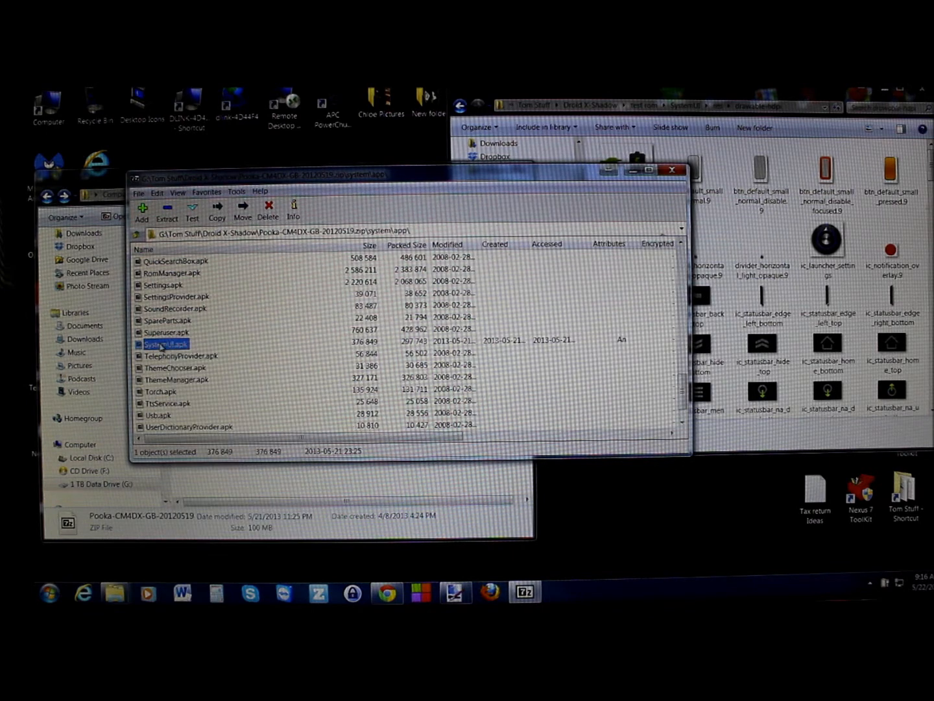
double_click(166, 343)
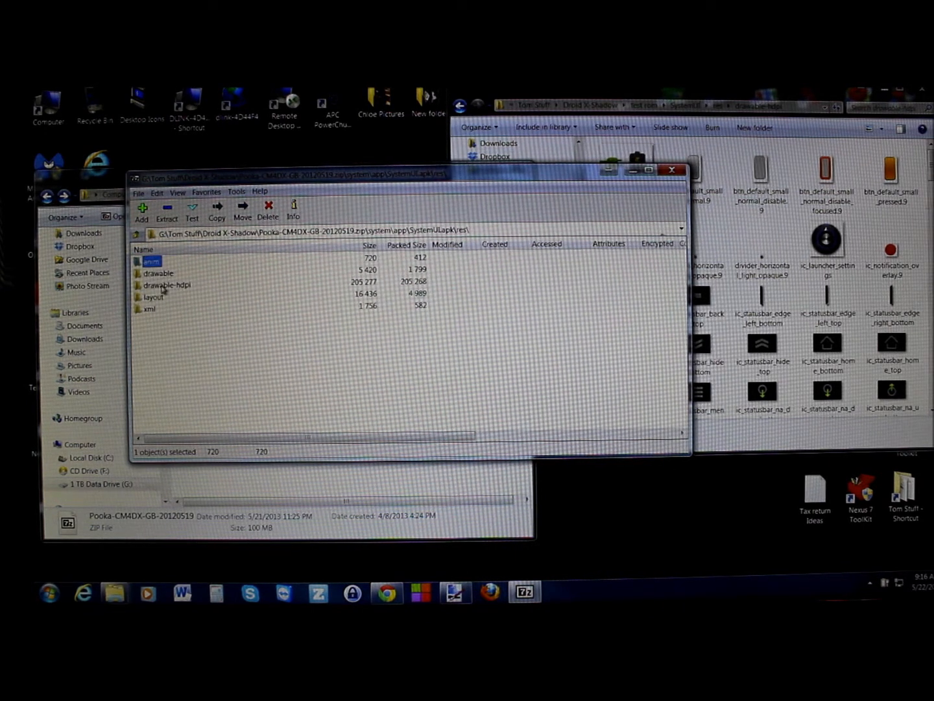
double_click(166, 285)
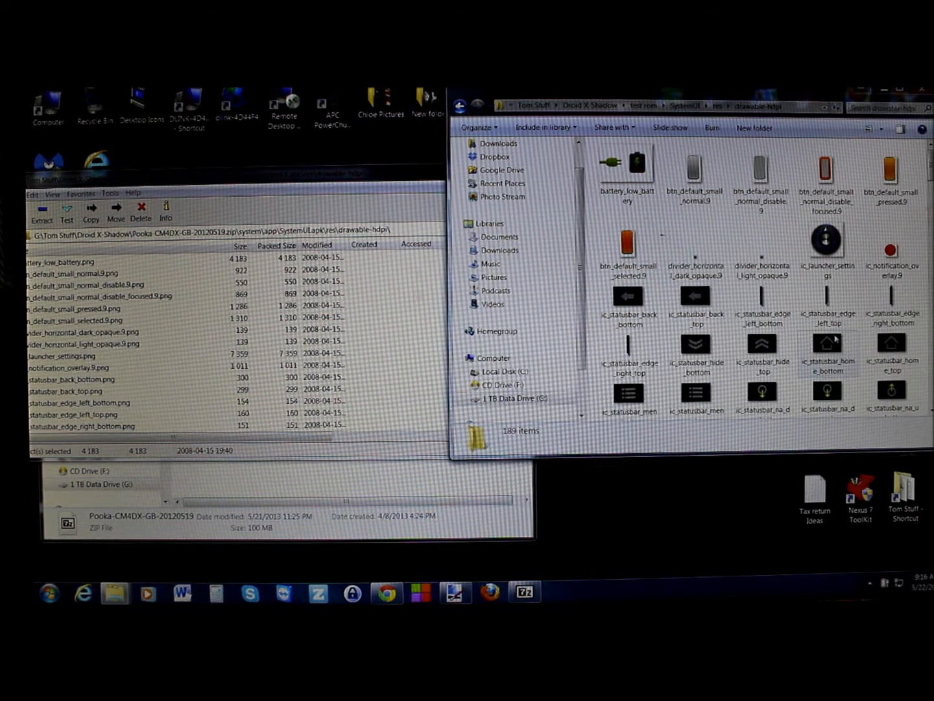
Select the nine green status-bar icons, including airplane-on and wifi-on, and copy them into the archive.
scroll(down, 3)
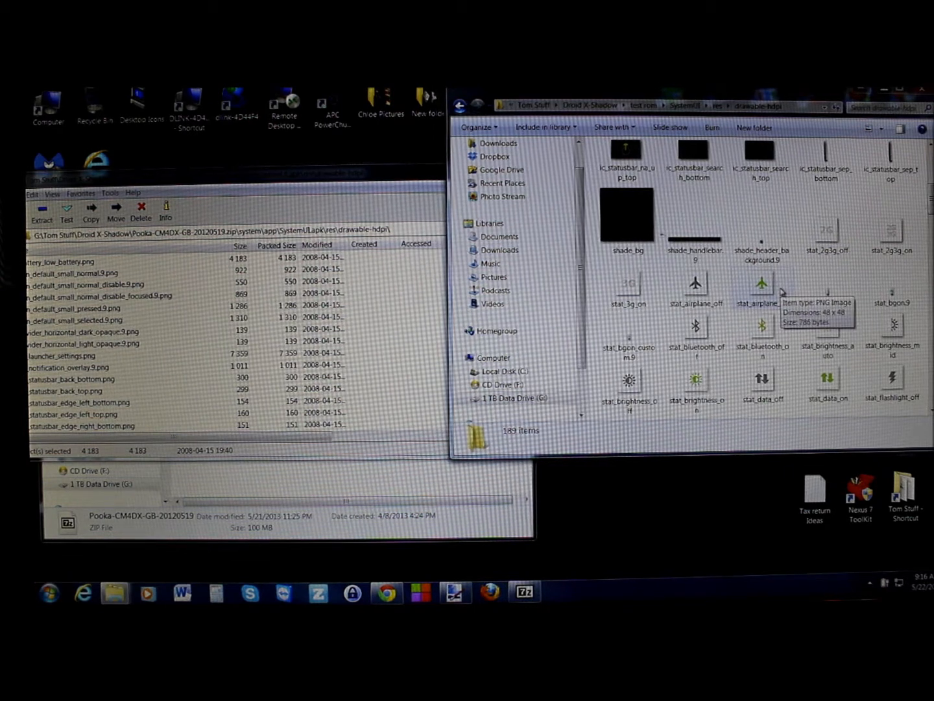
click(762, 324)
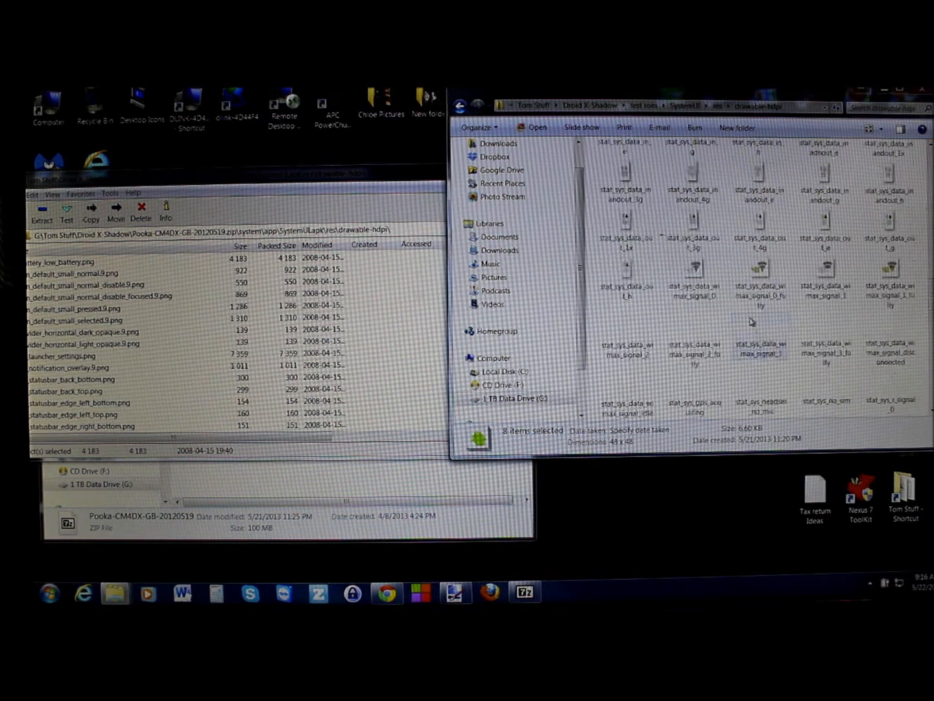
scroll(down, 3)
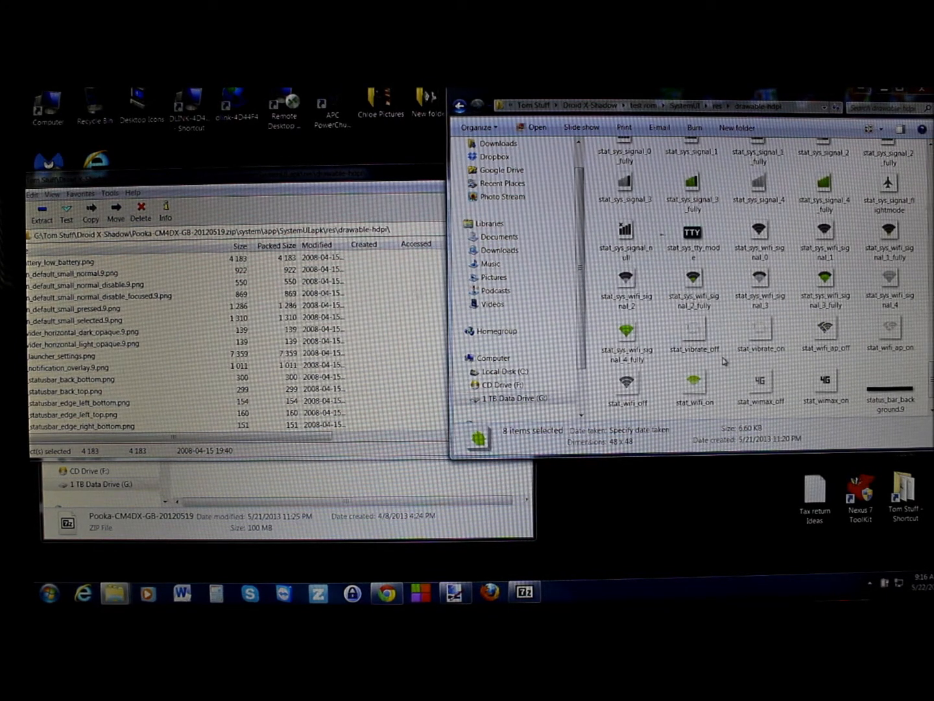
scroll(down, 3)
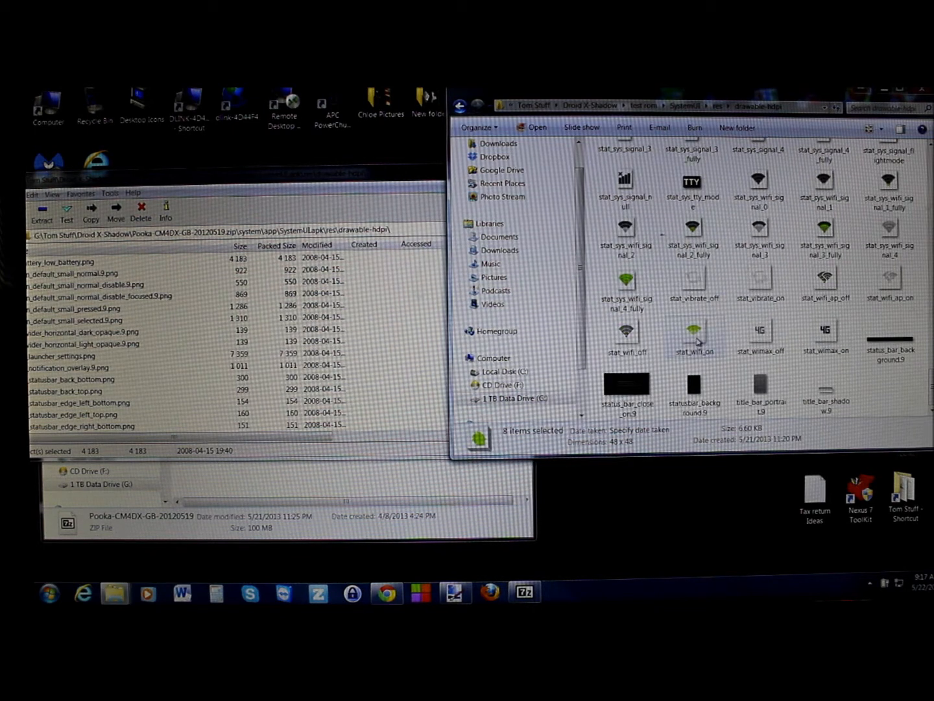
click(693, 331)
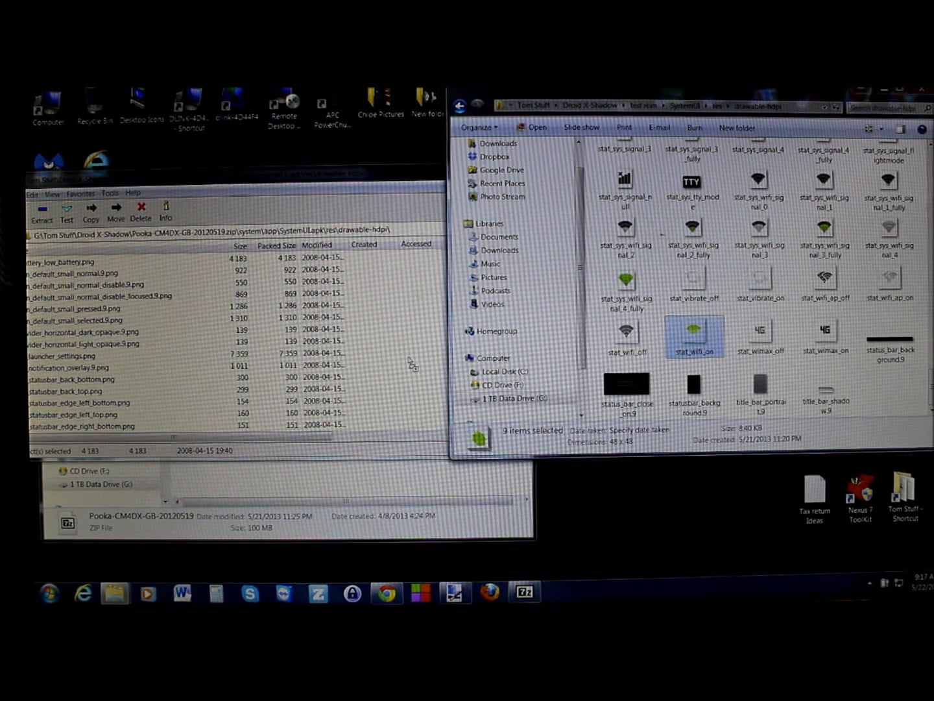
click(90, 211)
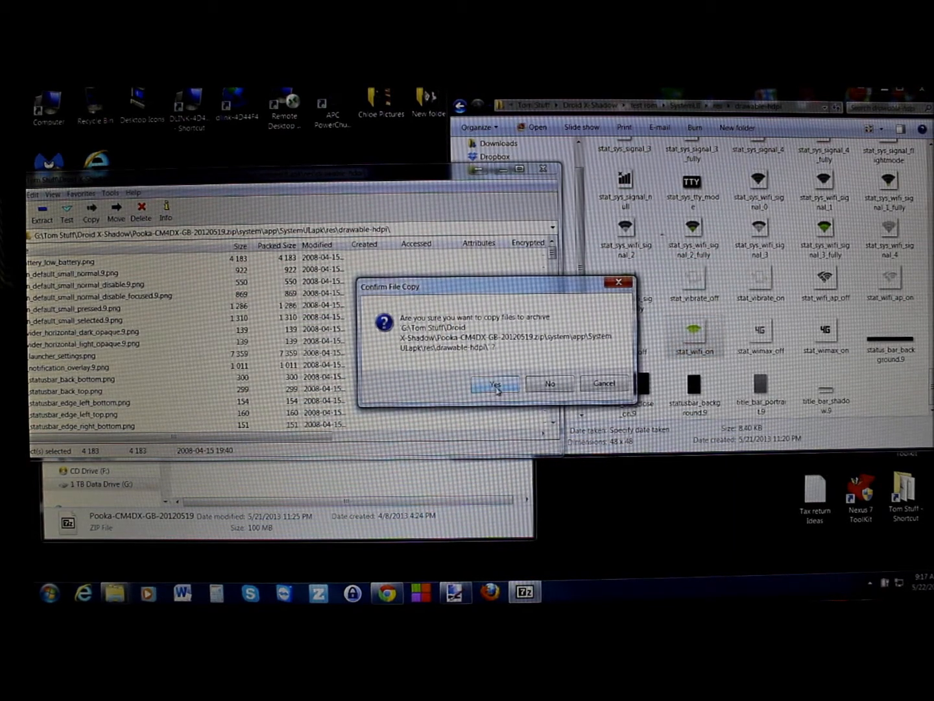
Confirm the icon copy, go up to SystemUI.apk, and accept updating it in the zip.
click(495, 383)
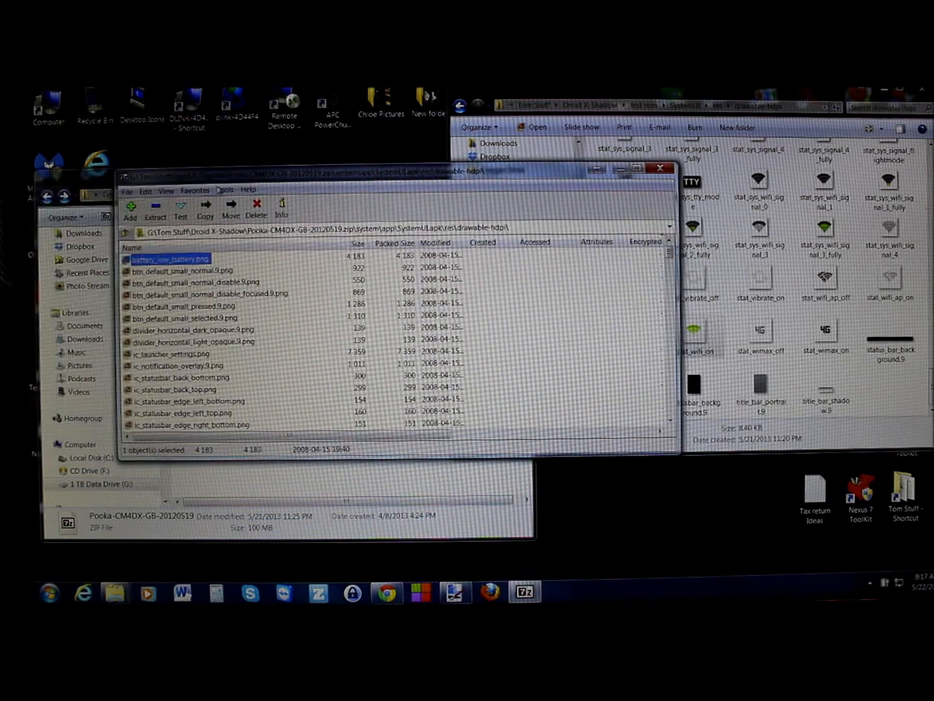
click(127, 234)
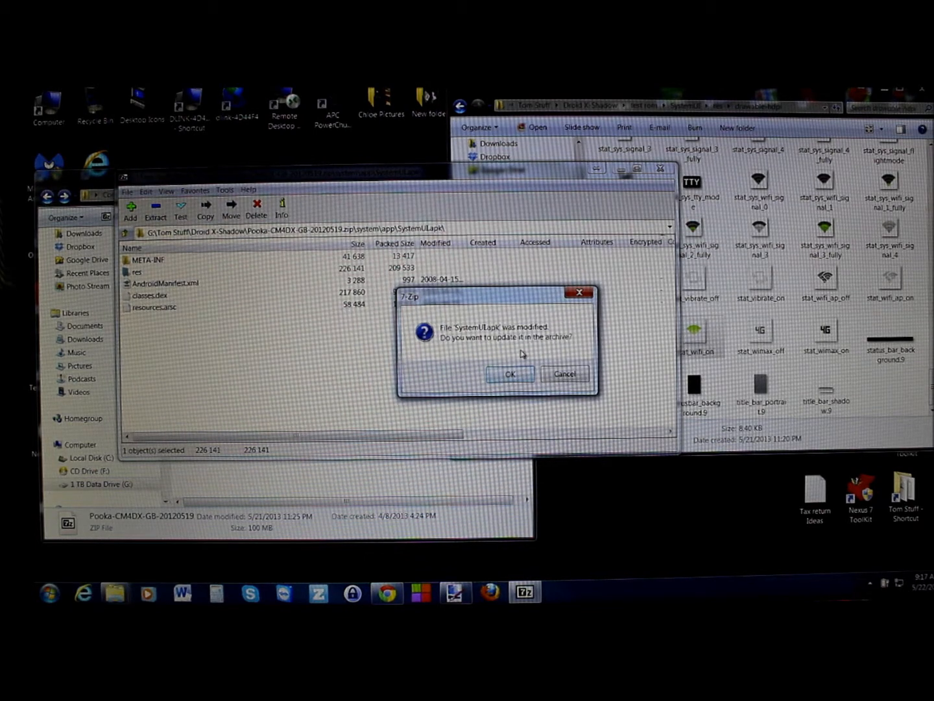
click(510, 374)
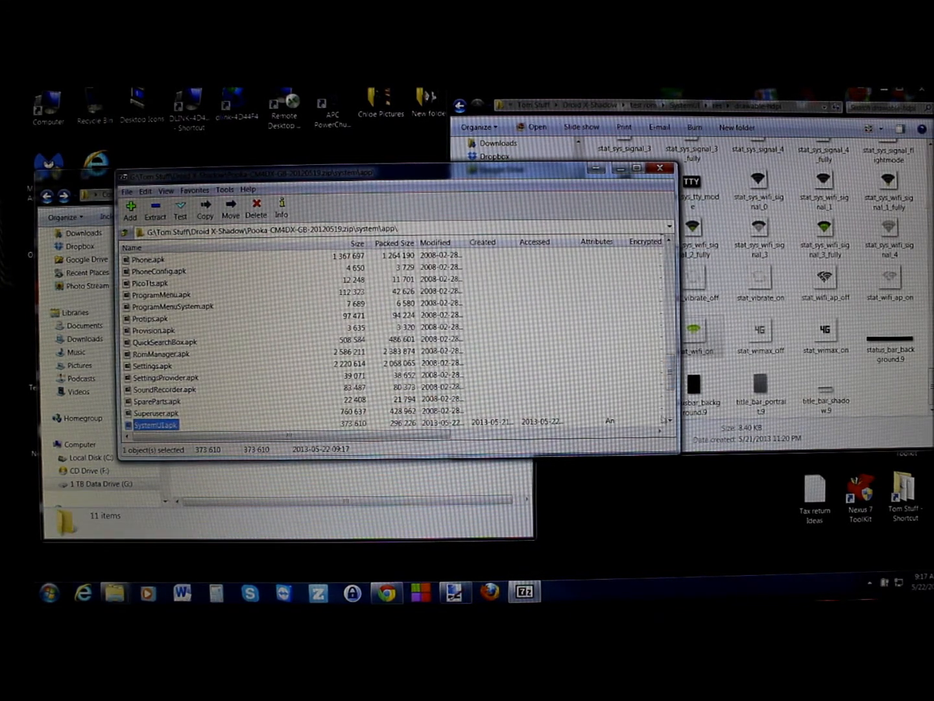
Reopen SystemUI.apk's drawable-hdpi folder and scroll to check the icons dated 2013-05-22.
scroll(down, 3)
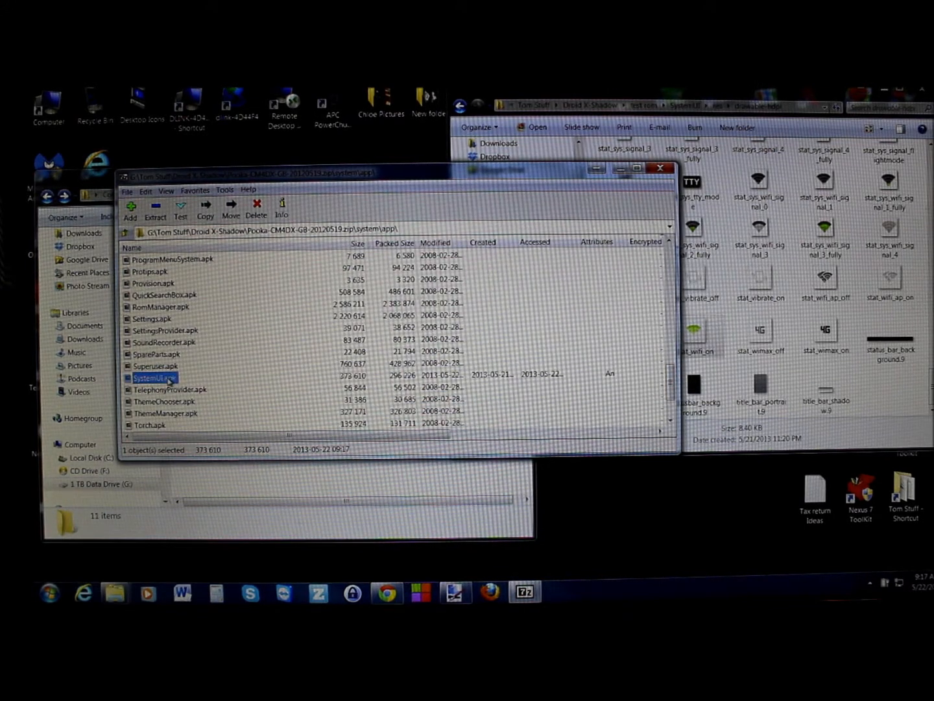
double_click(153, 376)
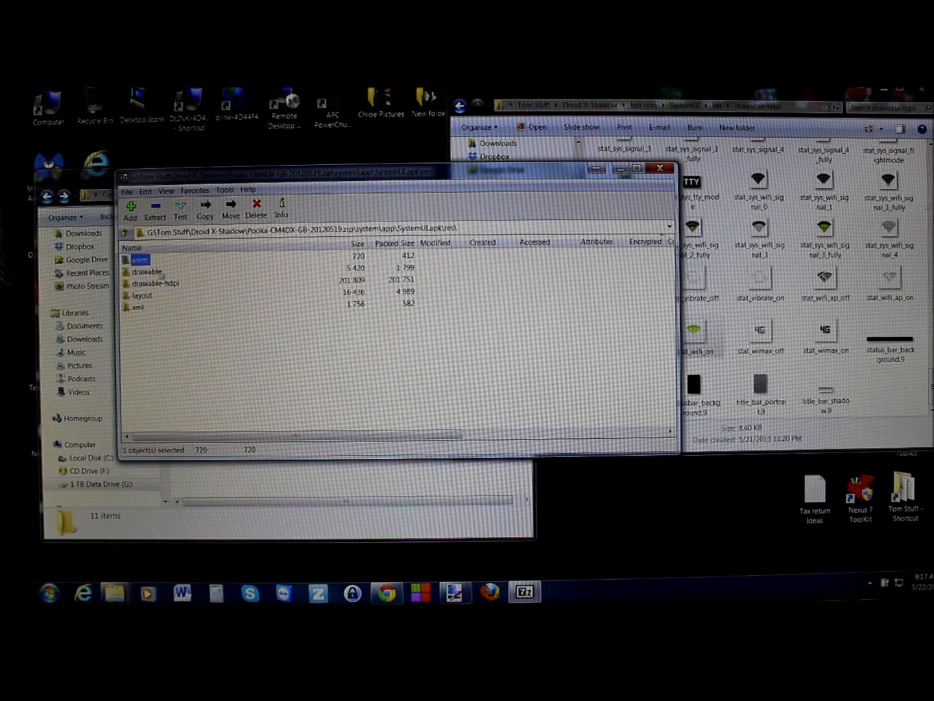
double_click(155, 282)
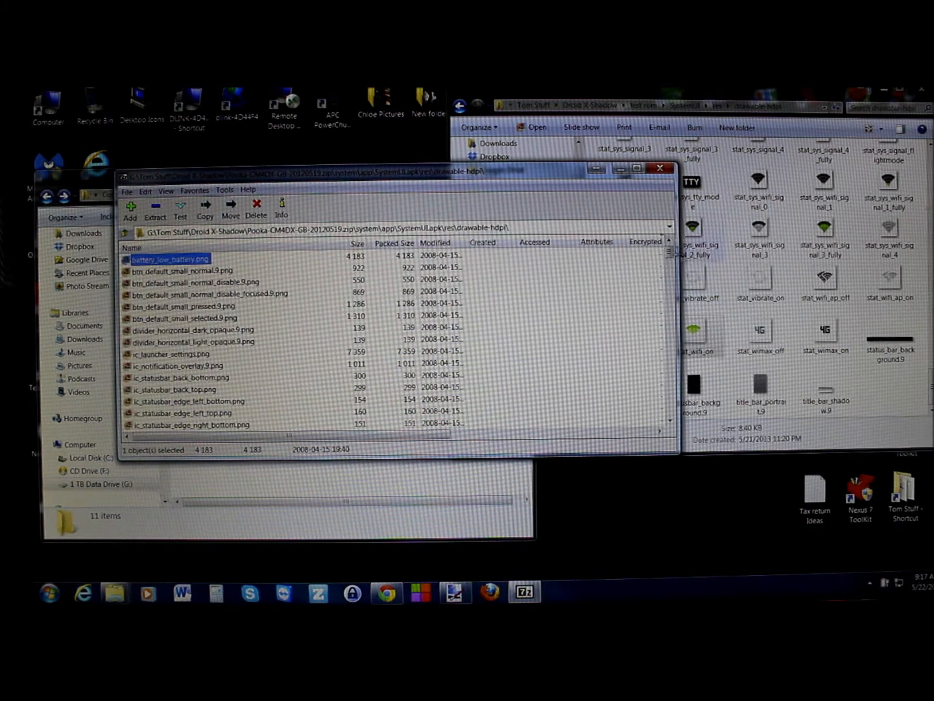
scroll(down, 3)
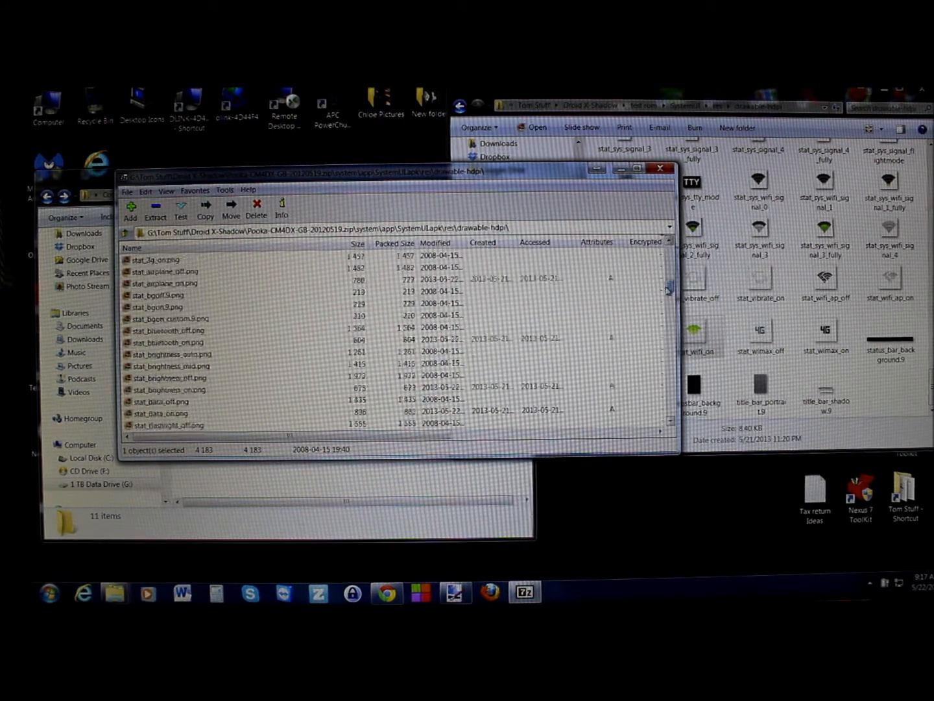
scroll(down, 3)
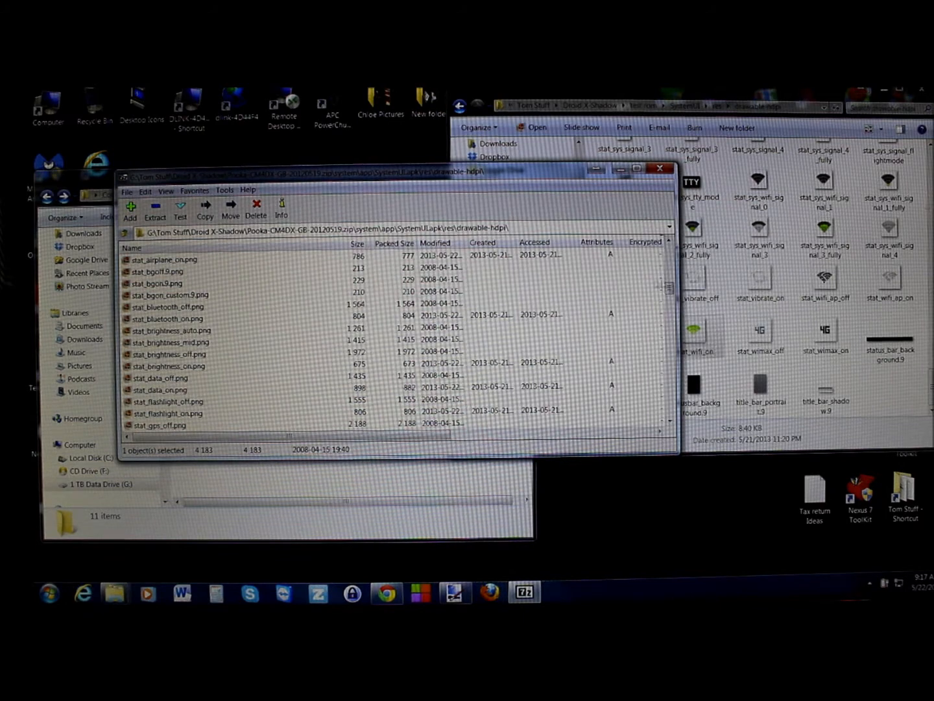
scroll(down, 3)
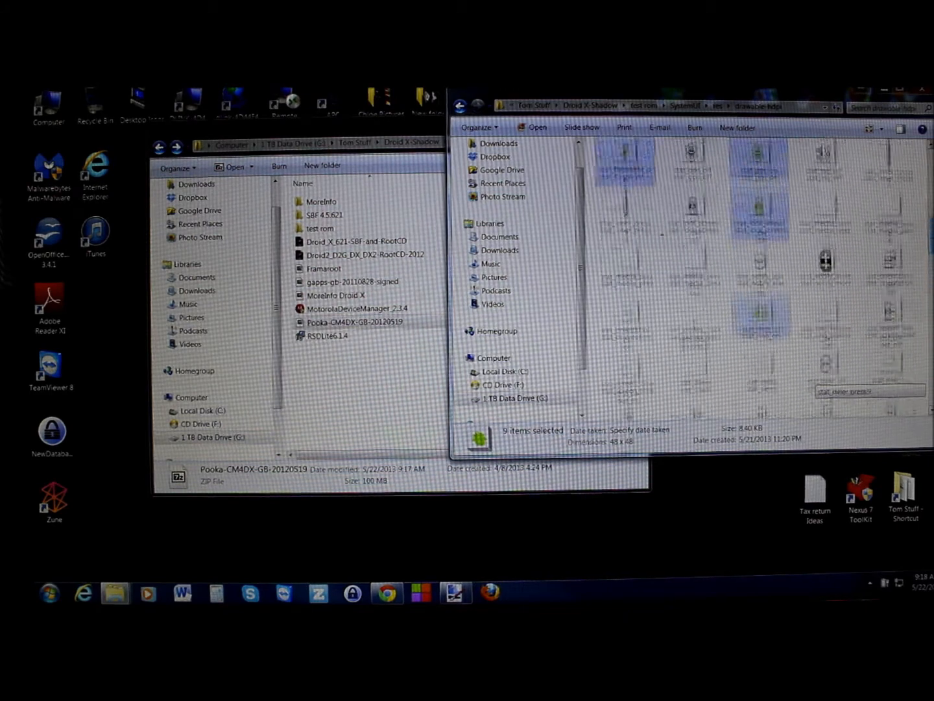
Select stat_gps_on and open it in Paint.NET via Edit.
click(759, 282)
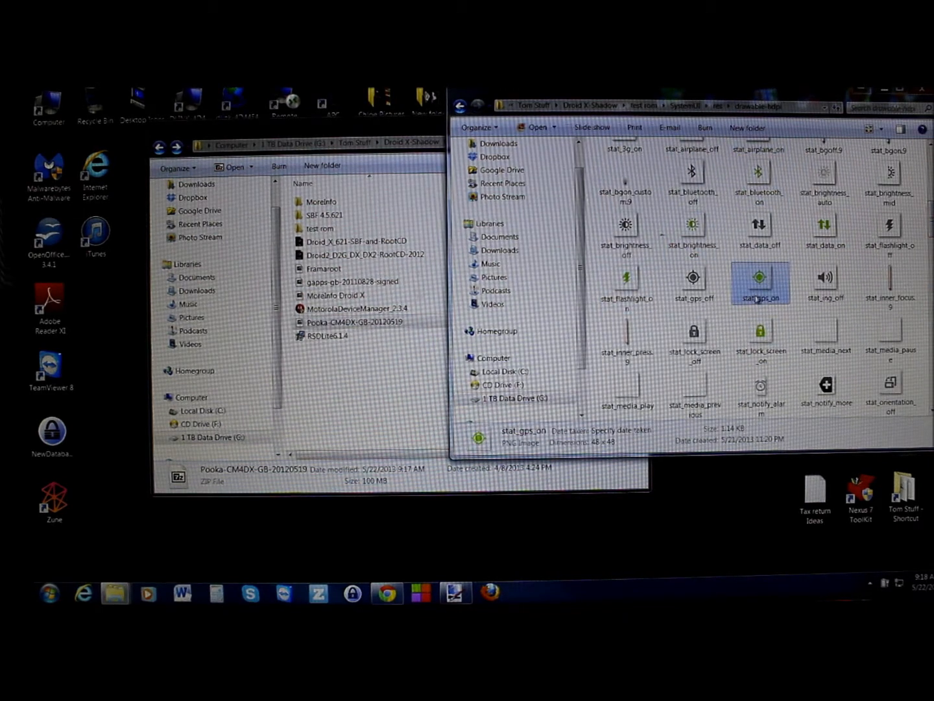
right_click(759, 285)
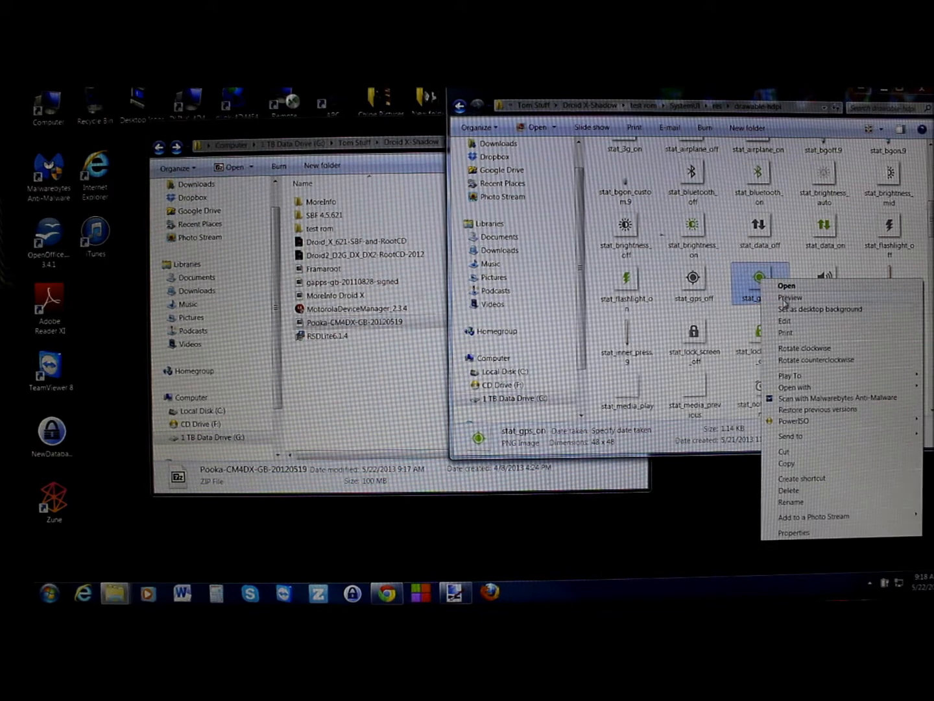
click(794, 387)
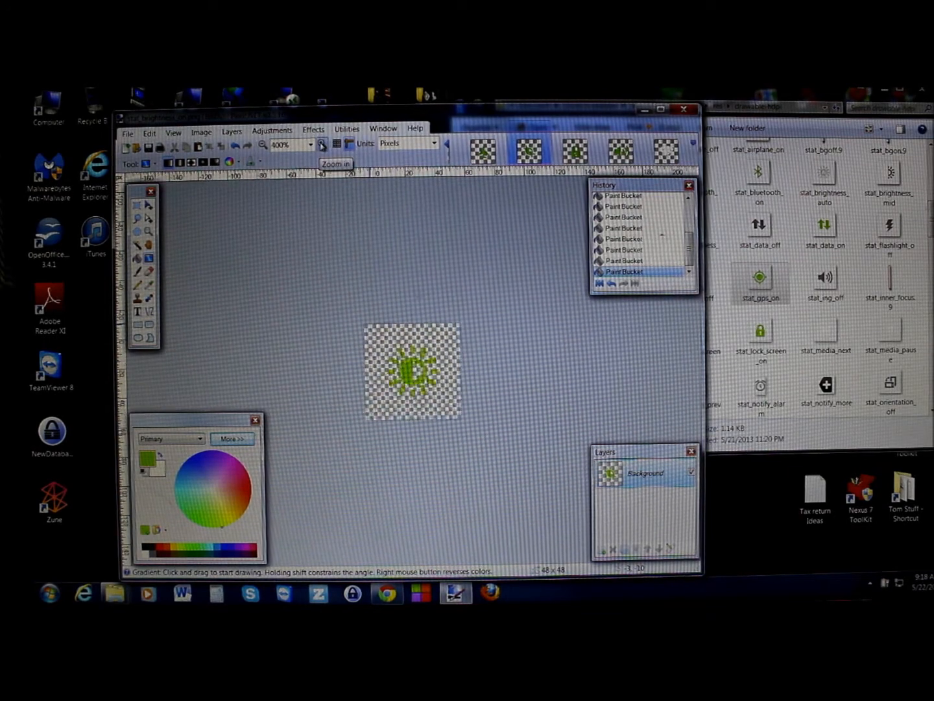
Zoom to 1600%, Magic Wand the GPS centre ring, and fill it with yellower green.
click(322, 144)
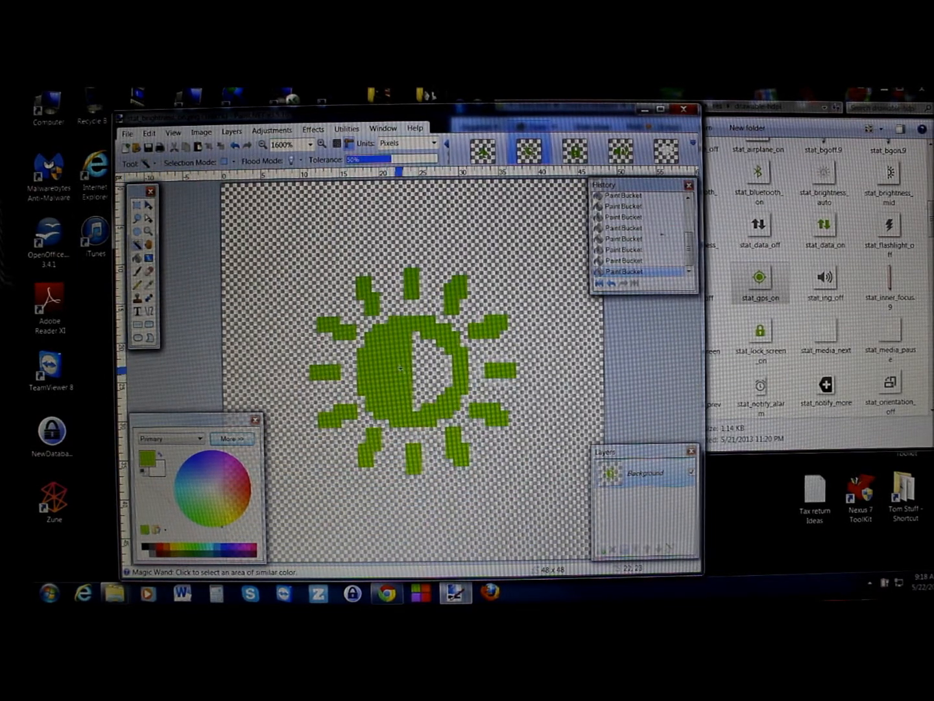
click(421, 377)
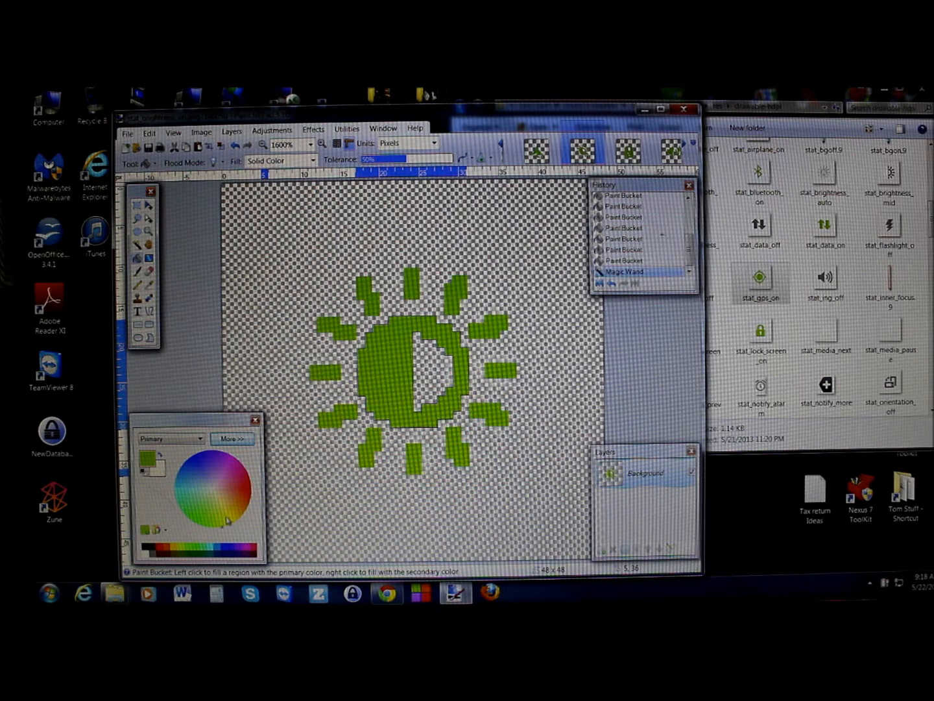
click(415, 360)
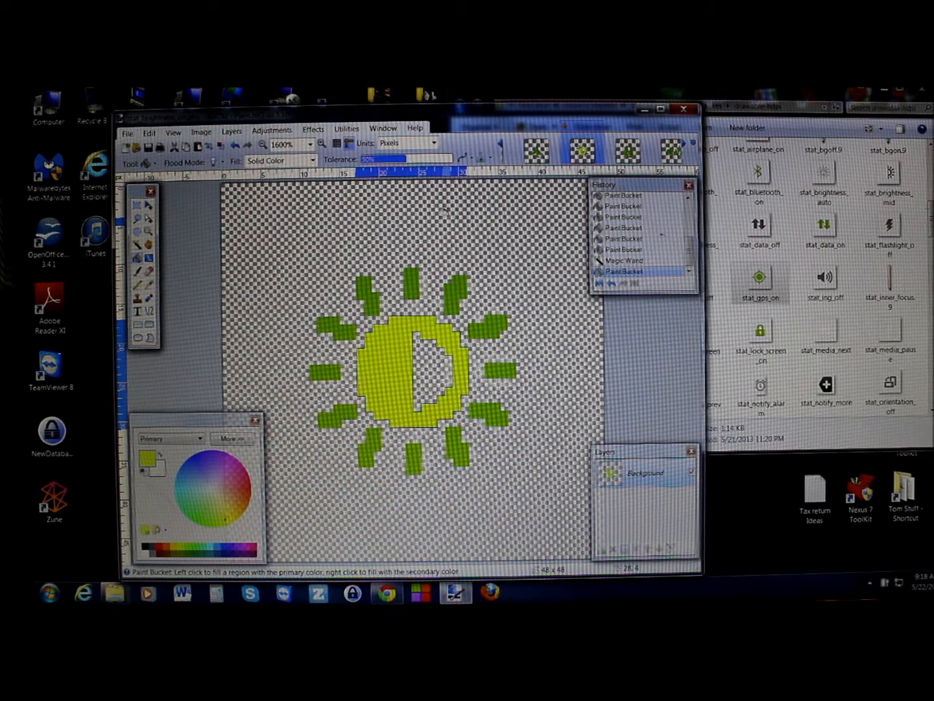
click(415, 370)
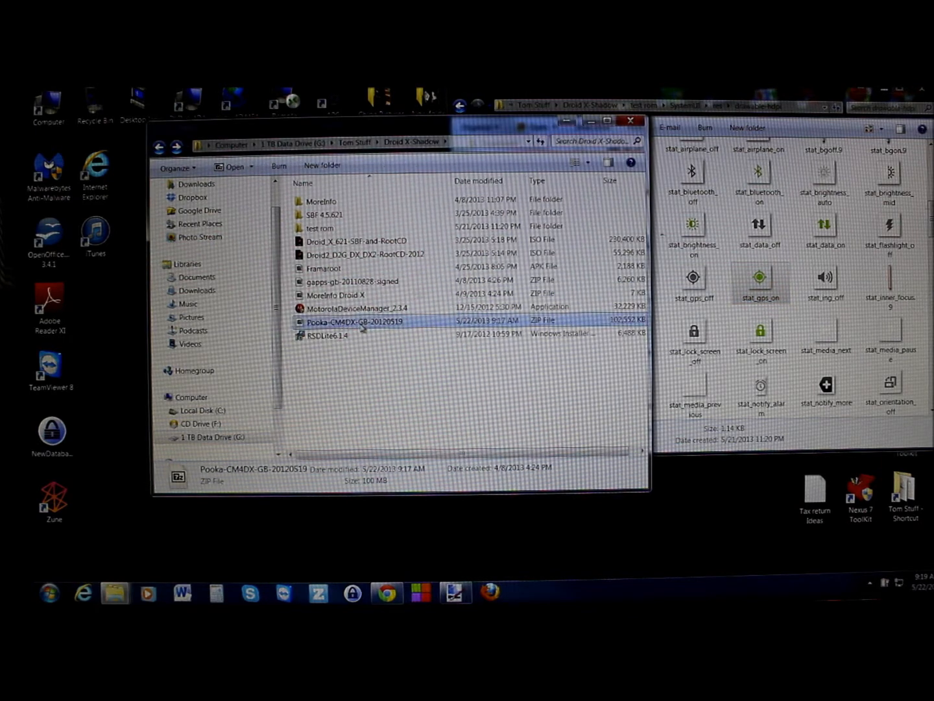
mouse_move(357, 321)
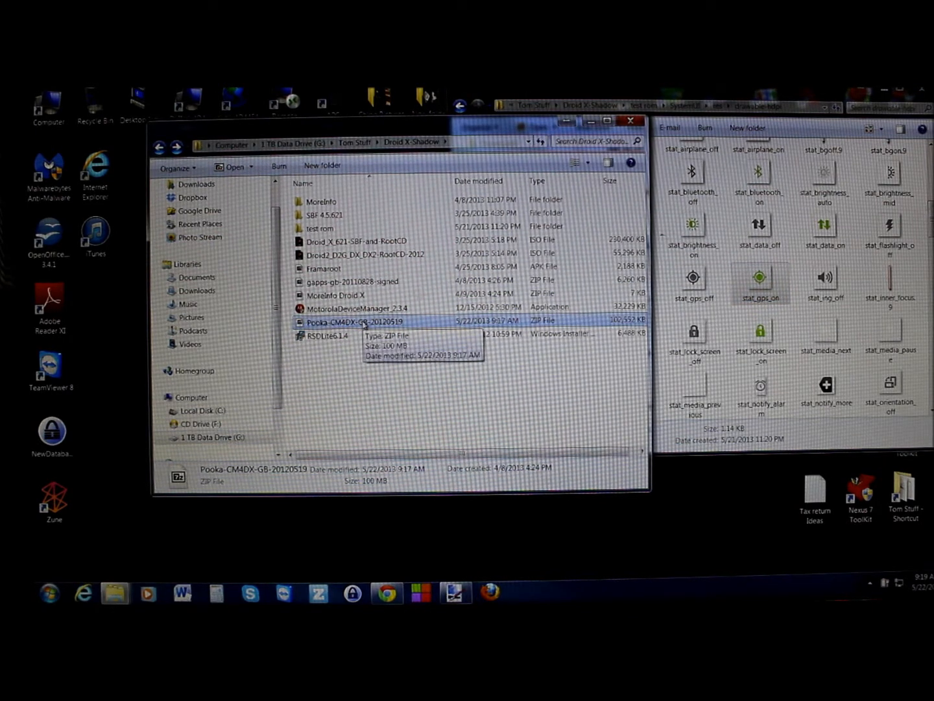